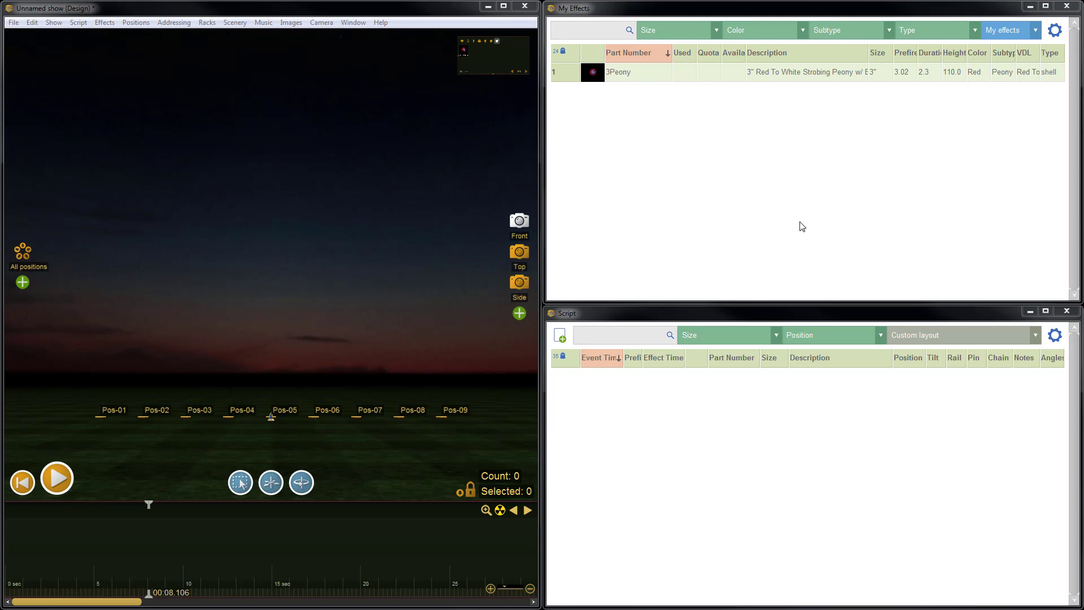
mouse_move(828, 223)
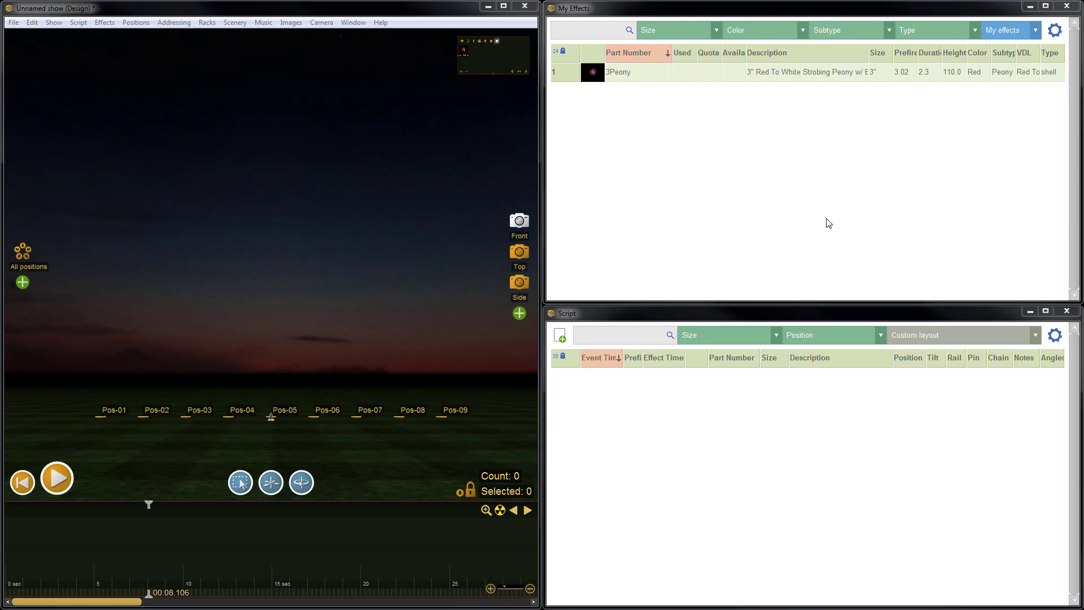
mouse_move(1003, 72)
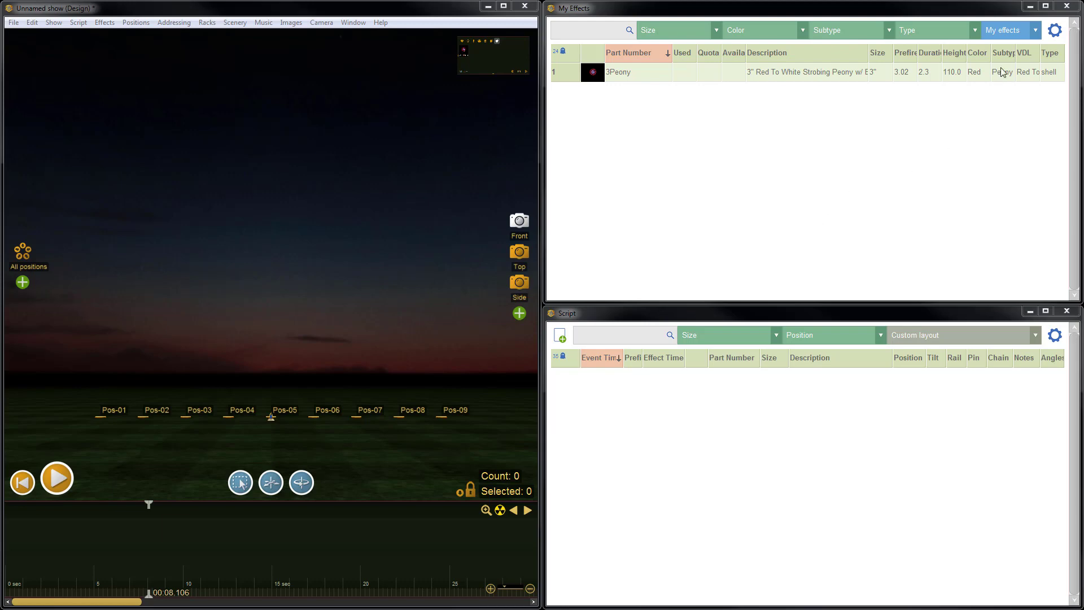
Step: Keep the My effects collection showing from the collections list
click(1008, 29)
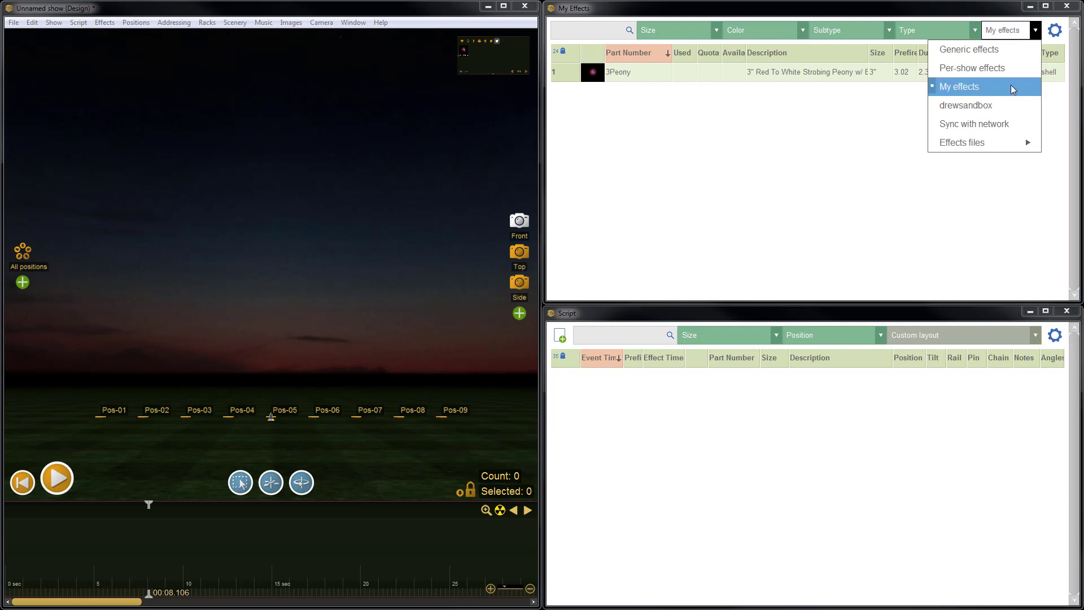
click(960, 87)
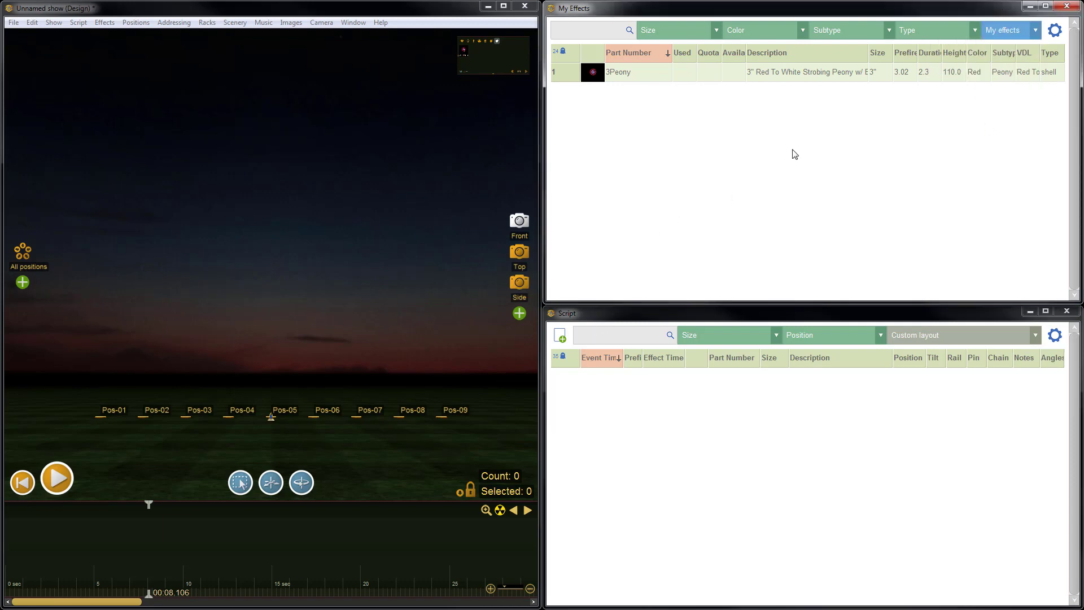
mouse_move(747, 115)
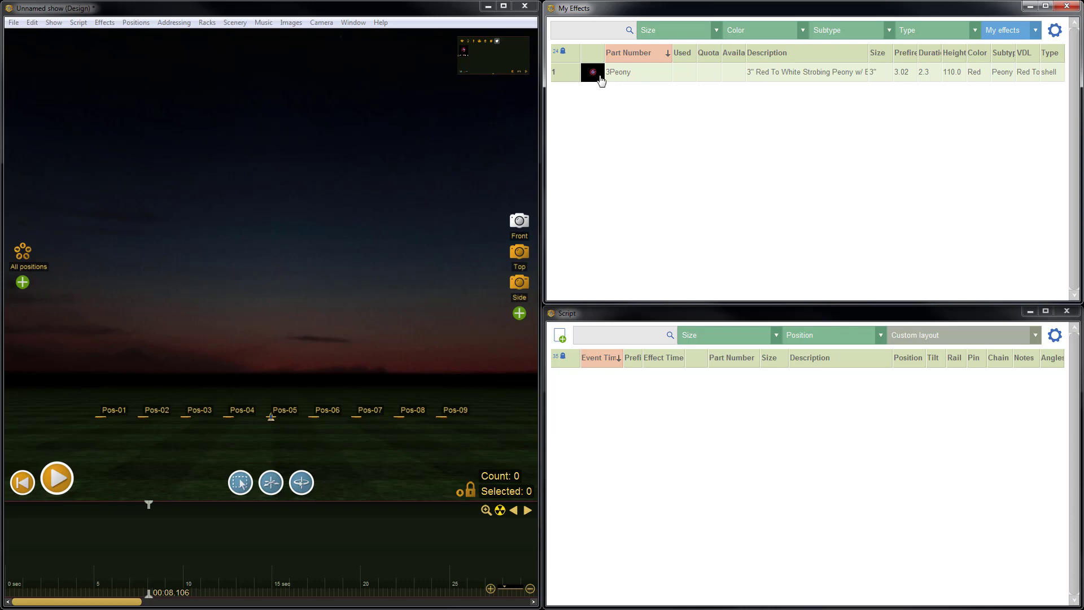
mouse_move(559, 80)
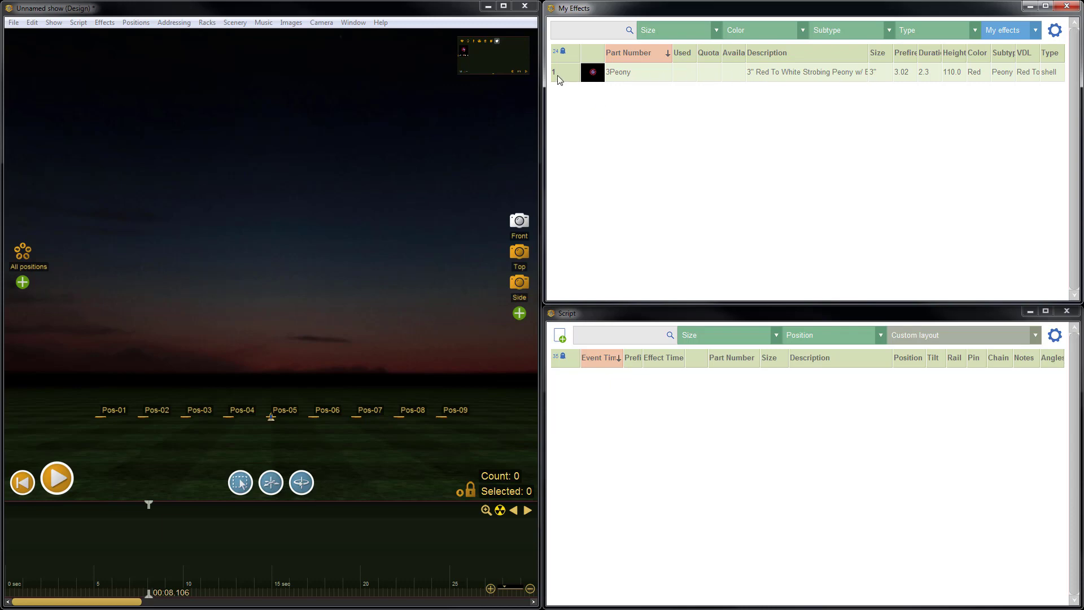
mouse_move(563, 75)
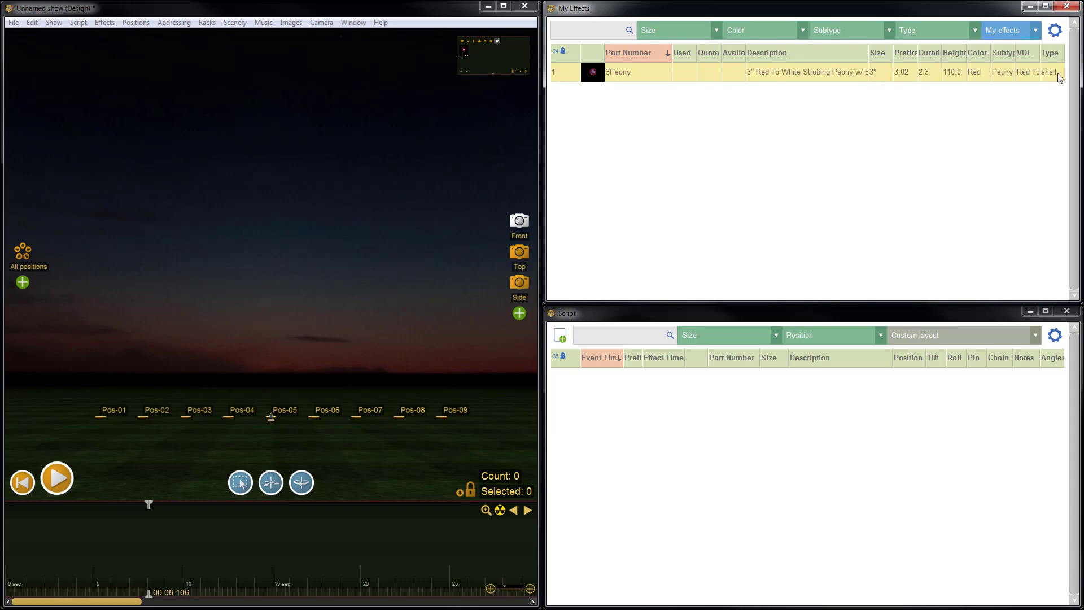
mouse_move(935, 58)
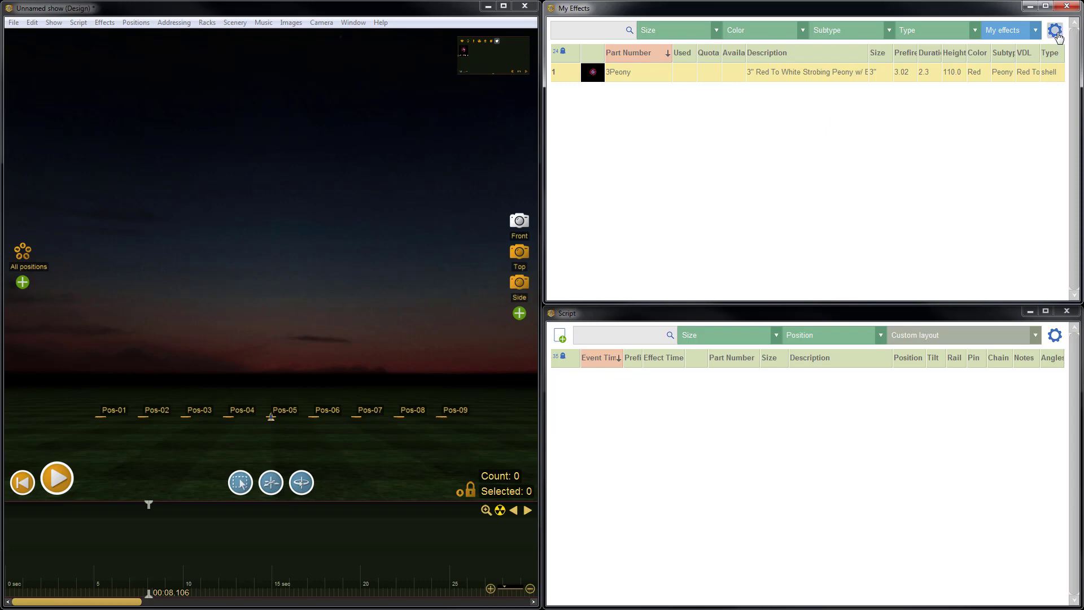
Step: Copy the selected 3Peony effect row to the clipboard after dismissing the table options
click(1056, 31)
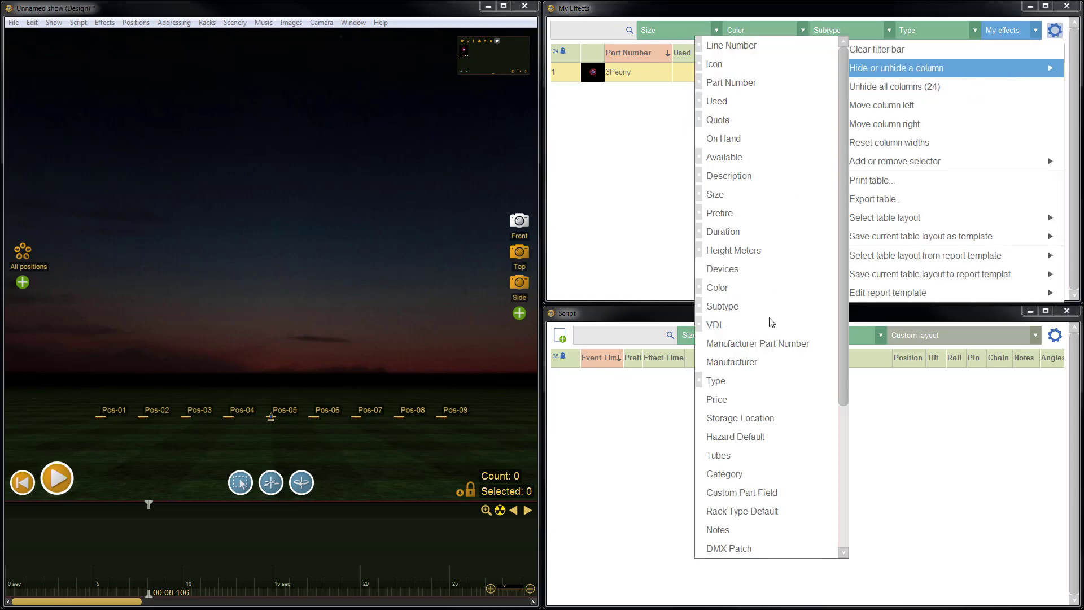
click(894, 87)
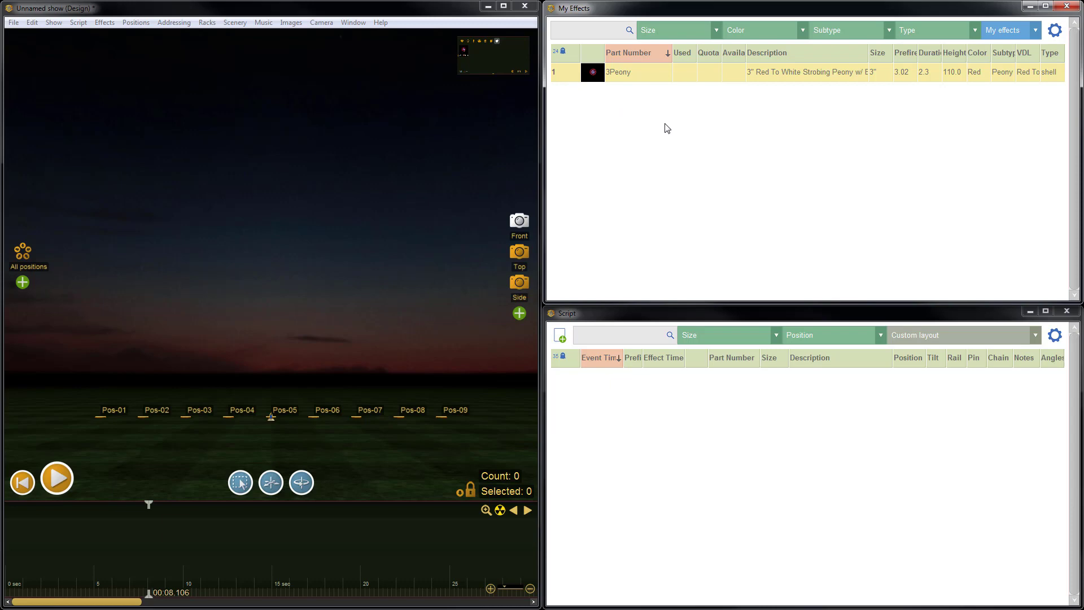
key(ctrl+c)
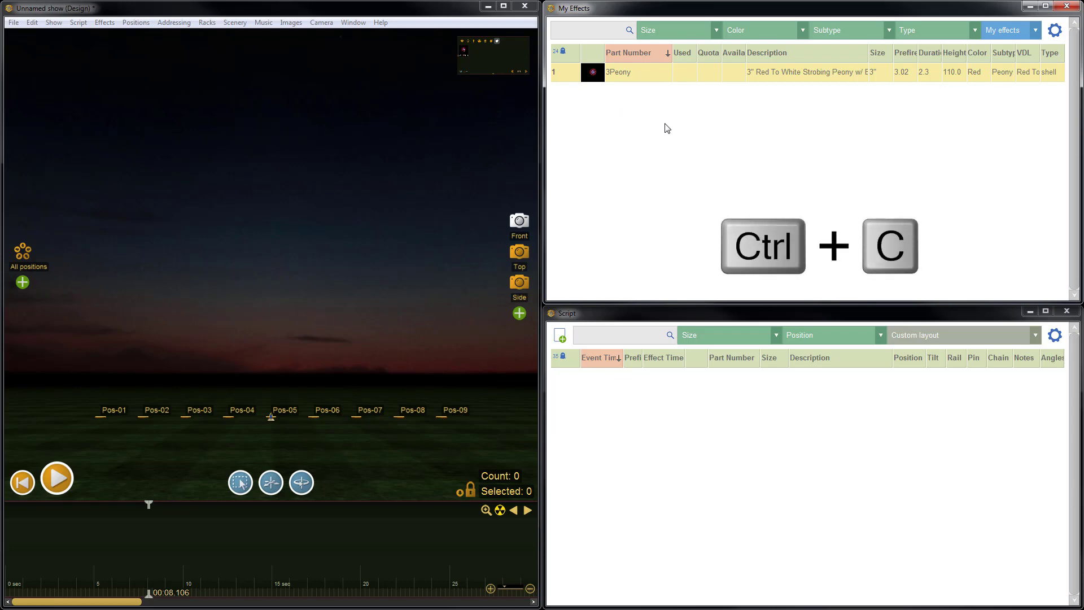
key(ctrl+c)
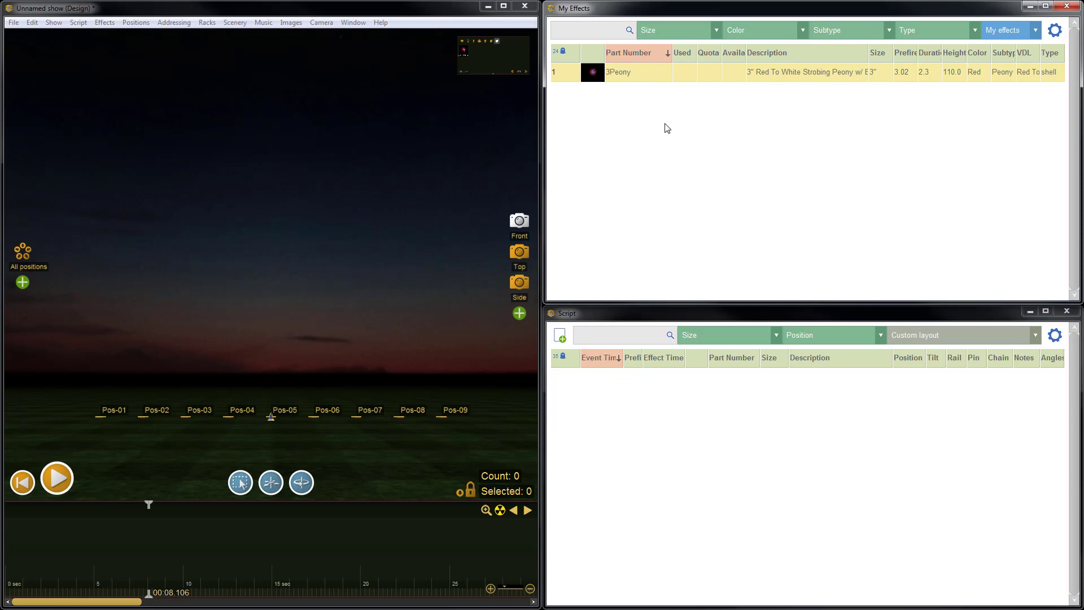
mouse_move(700, 173)
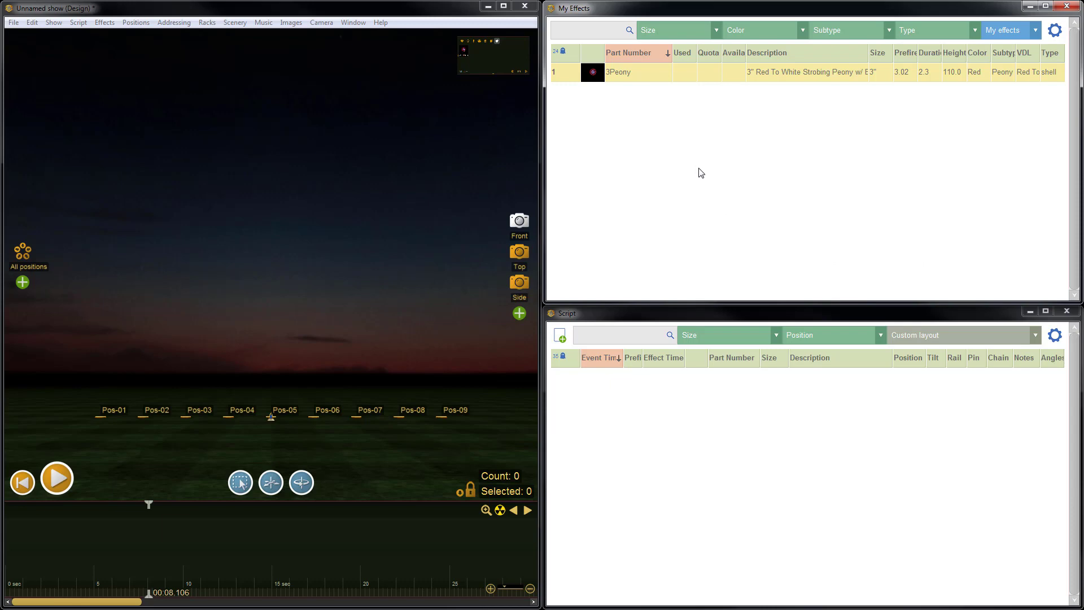
mouse_move(697, 177)
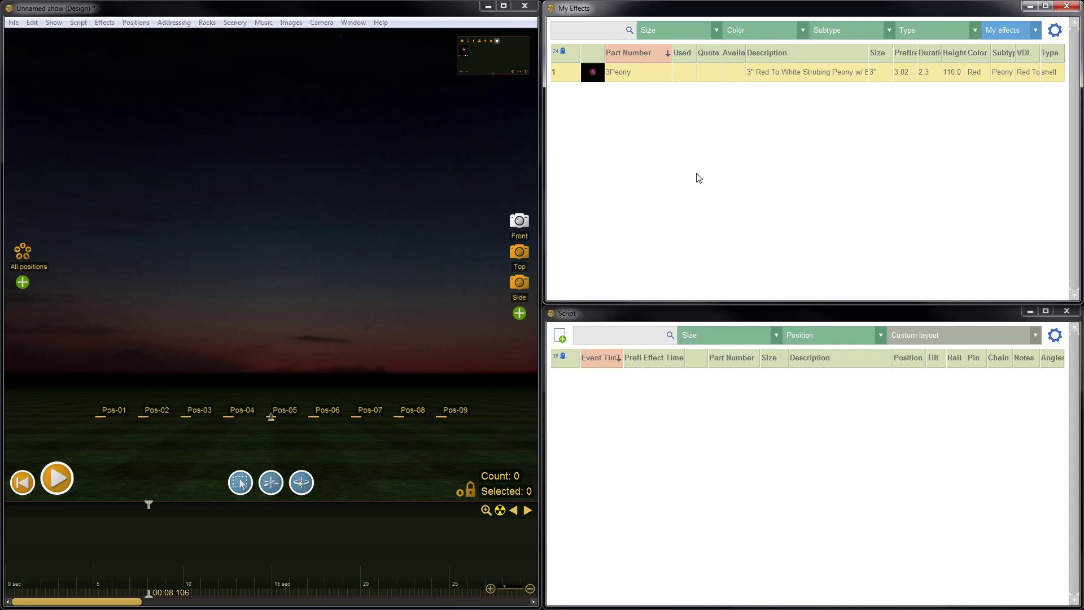
mouse_move(701, 174)
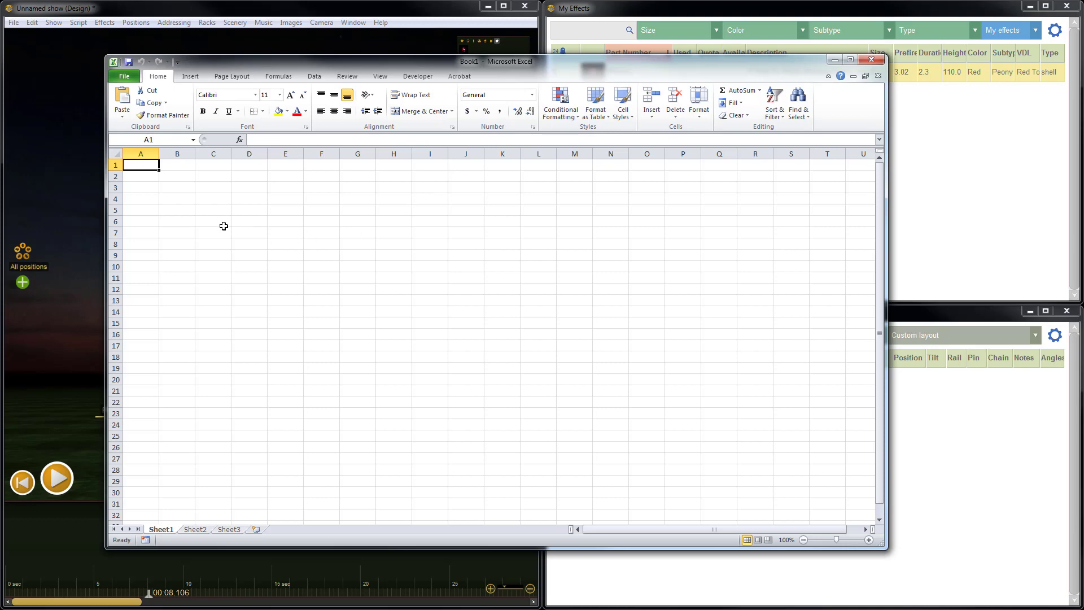
mouse_move(131, 167)
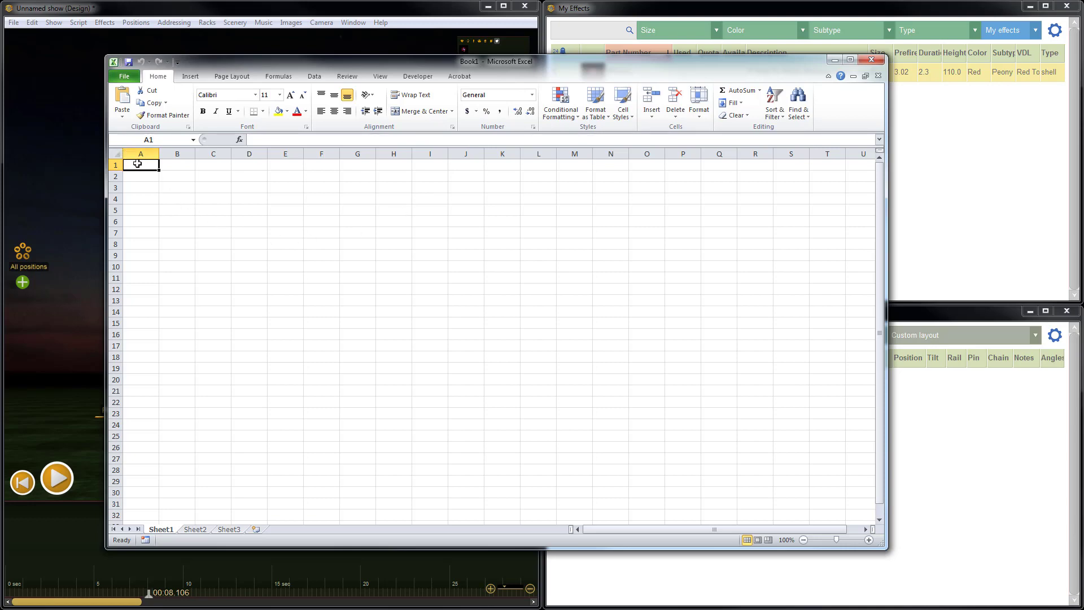
Step: Paste the 3Peony effect into the blank sheet and check the pasted columns
key(ctrl+v)
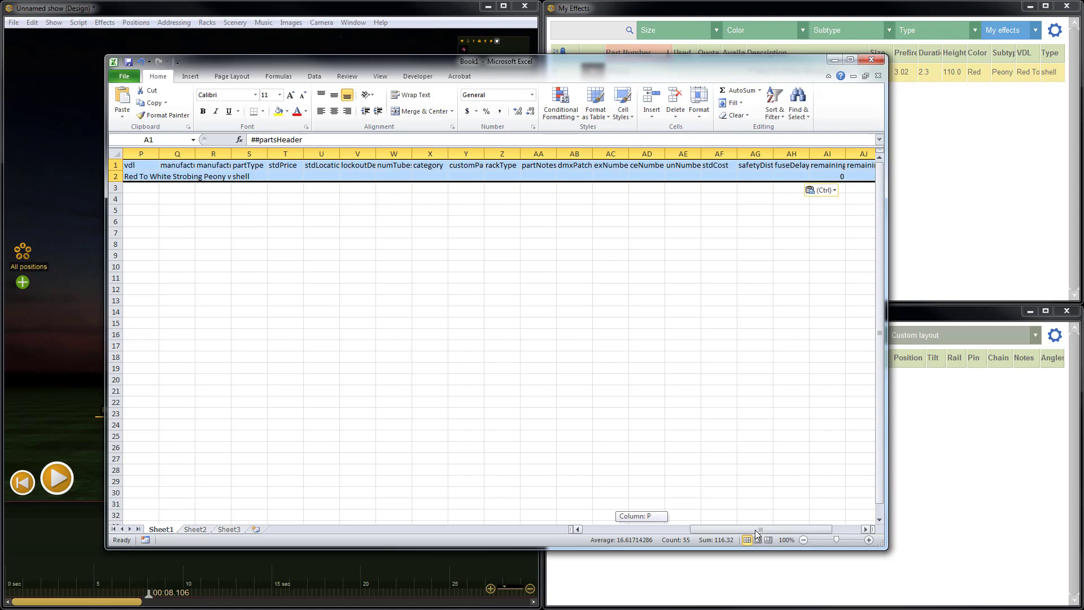
scroll(right, 3)
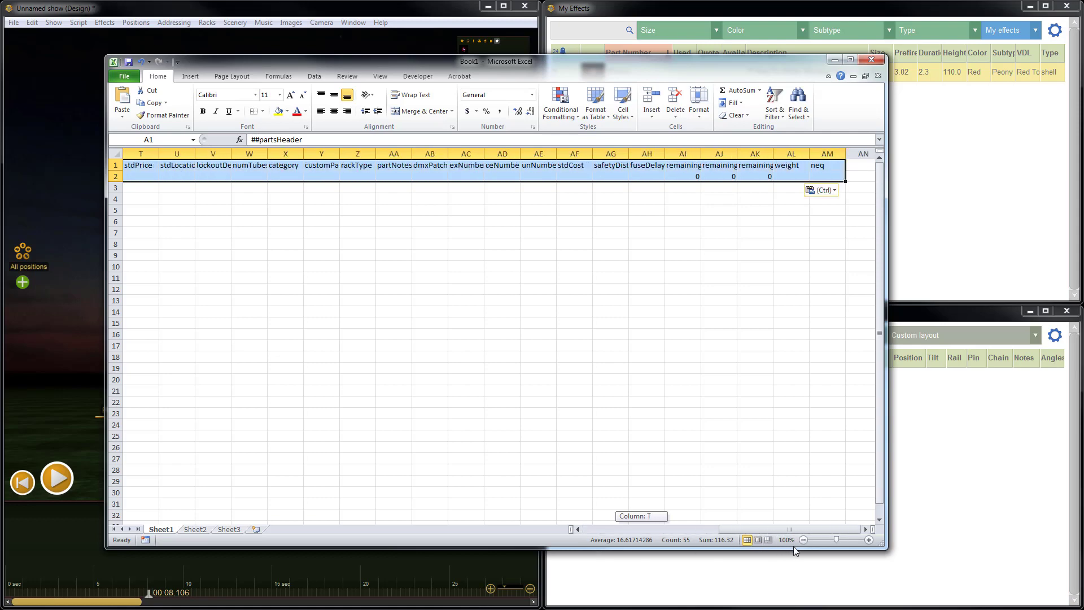
mouse_move(825, 201)
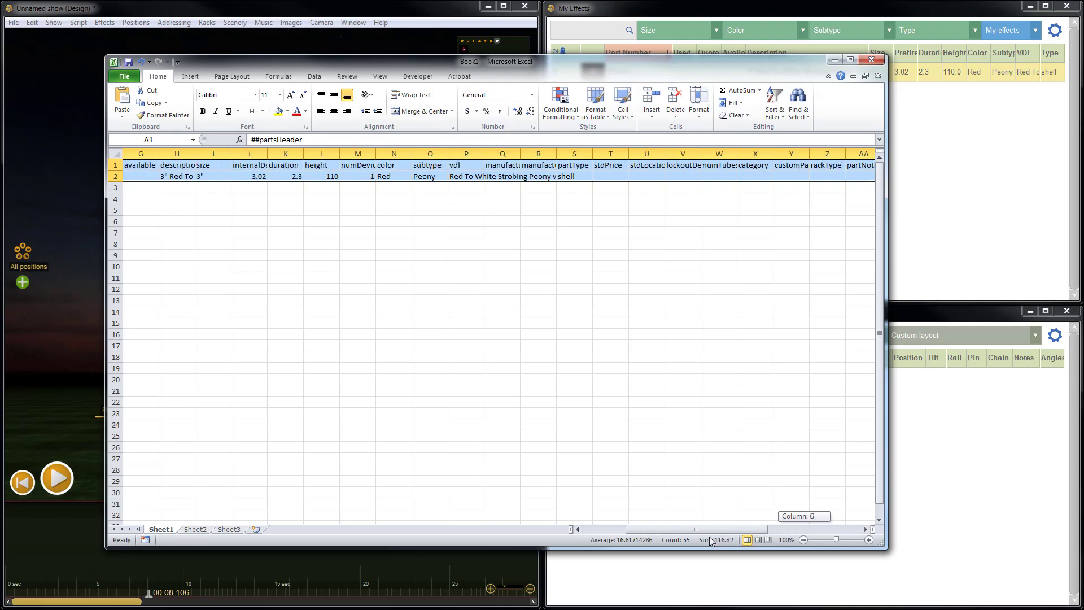
scroll(left, 3)
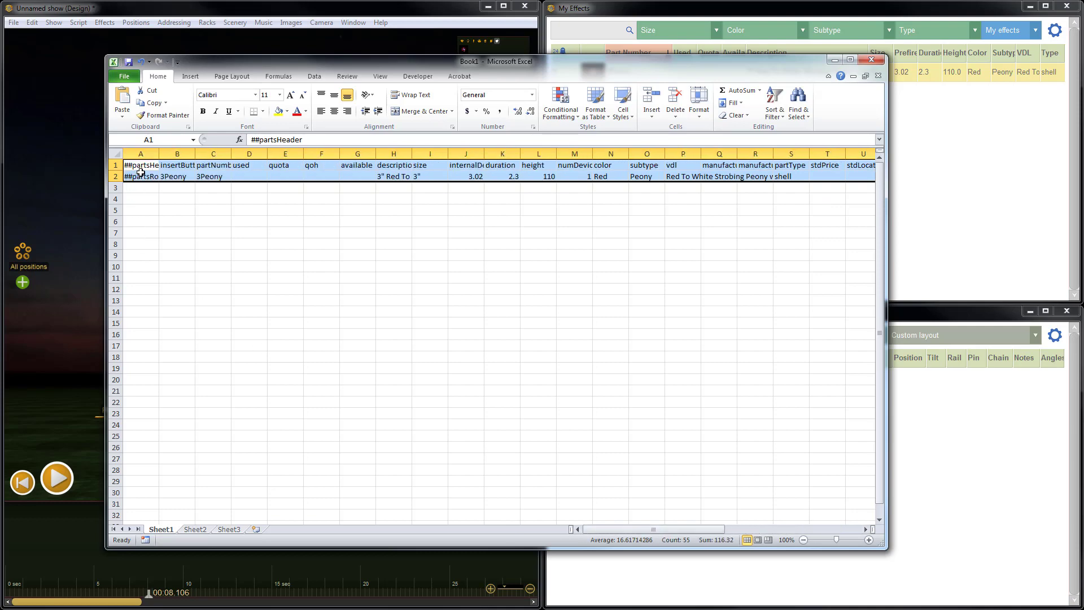
mouse_move(289, 267)
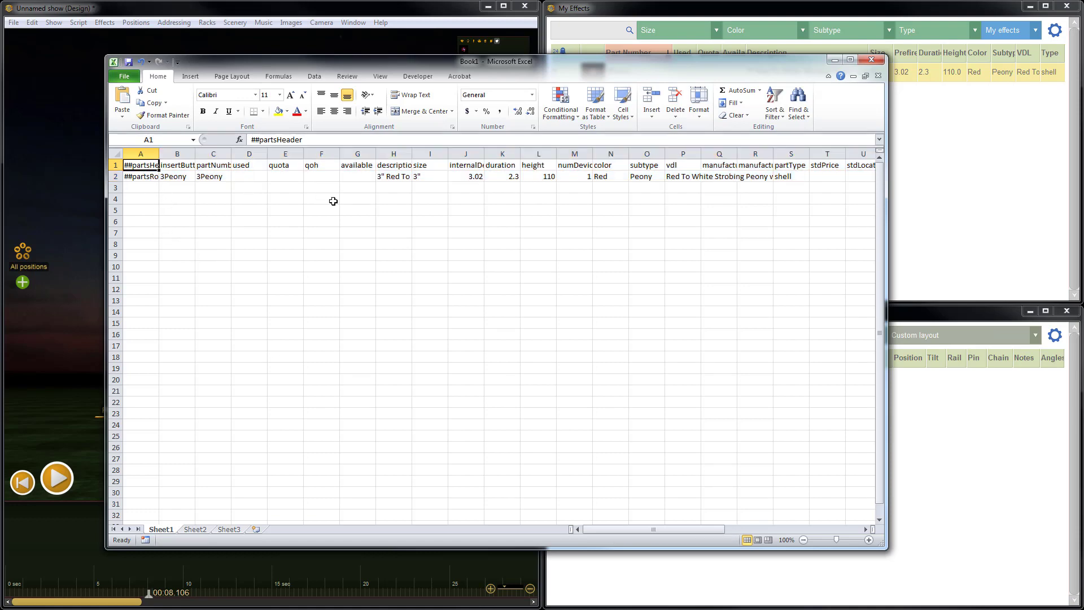
mouse_move(335, 137)
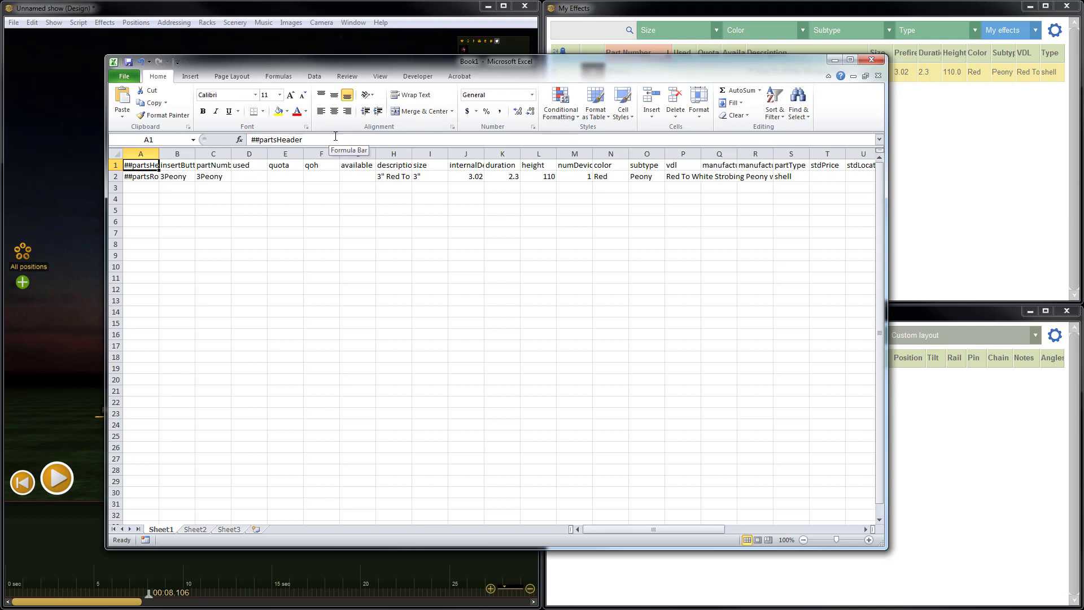
mouse_move(164, 174)
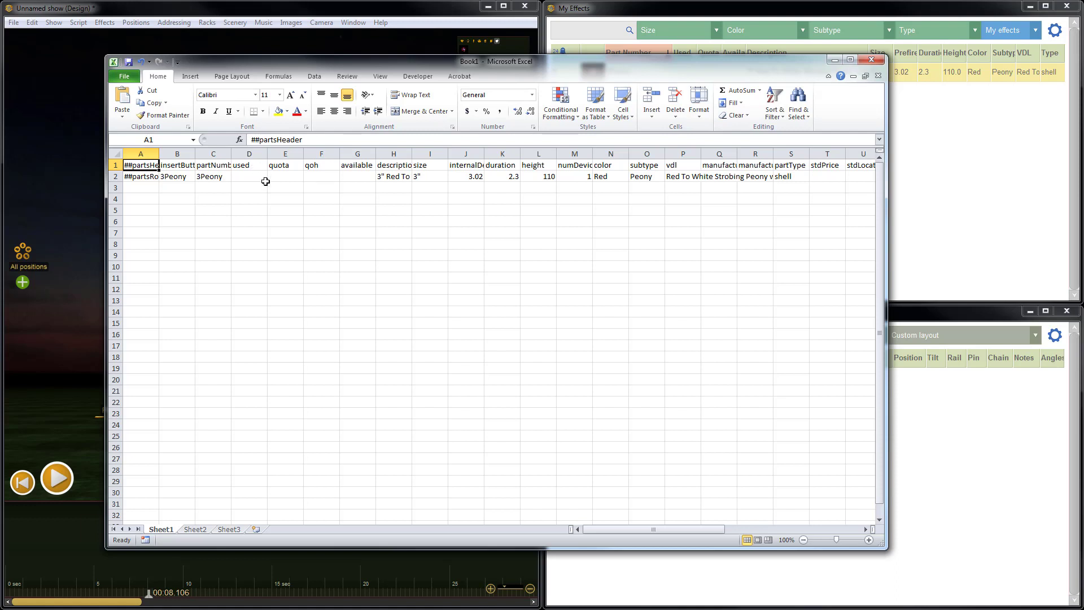
mouse_move(261, 197)
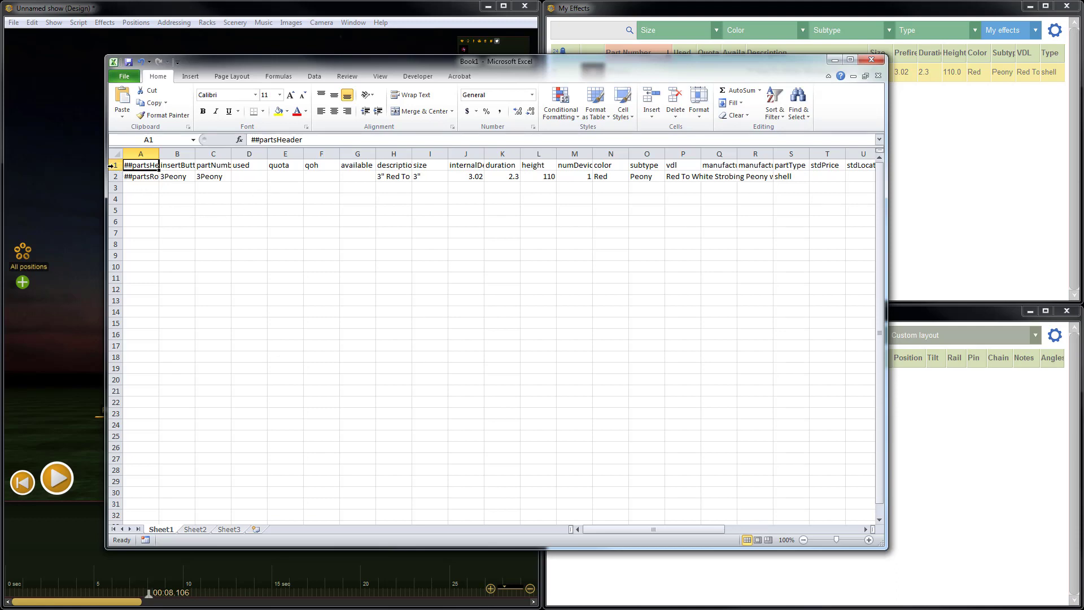
Step: Select rows 1 to 6 holding the effect header and 3Peony data
click(115, 164)
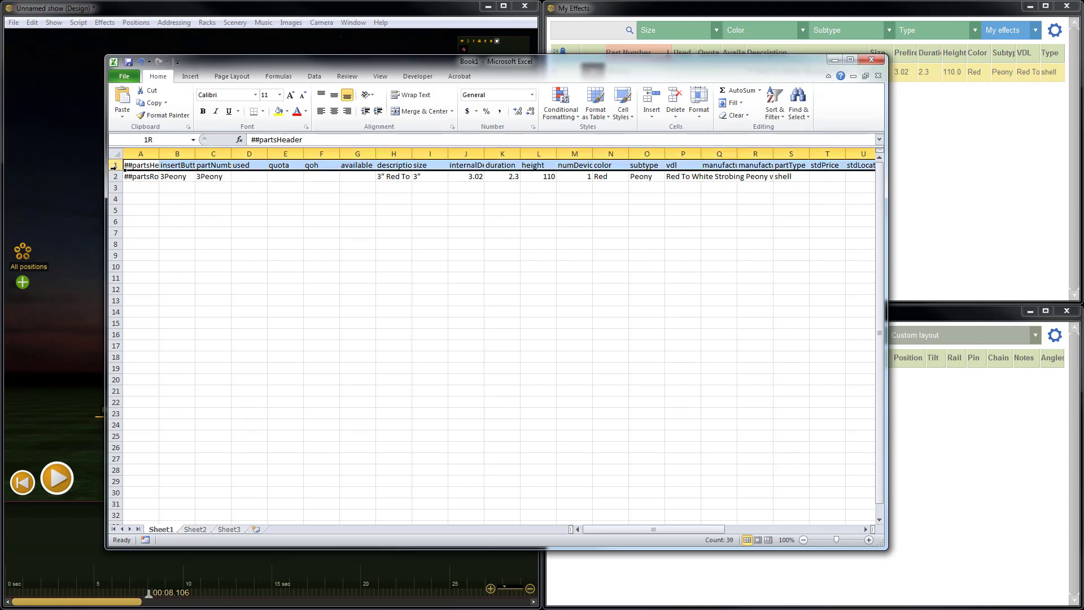
click(115, 176)
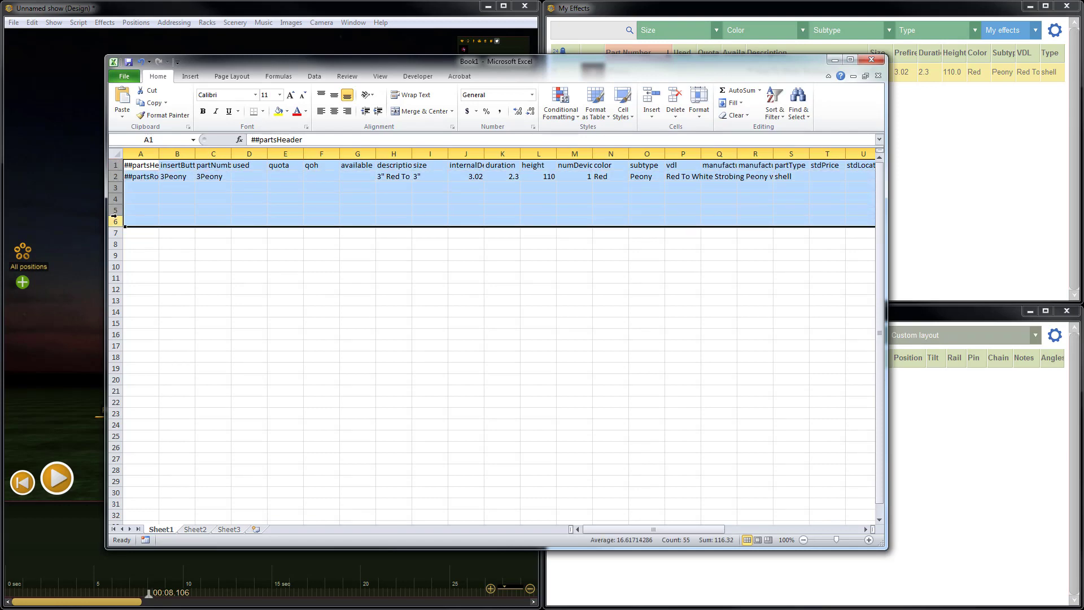
click(115, 165)
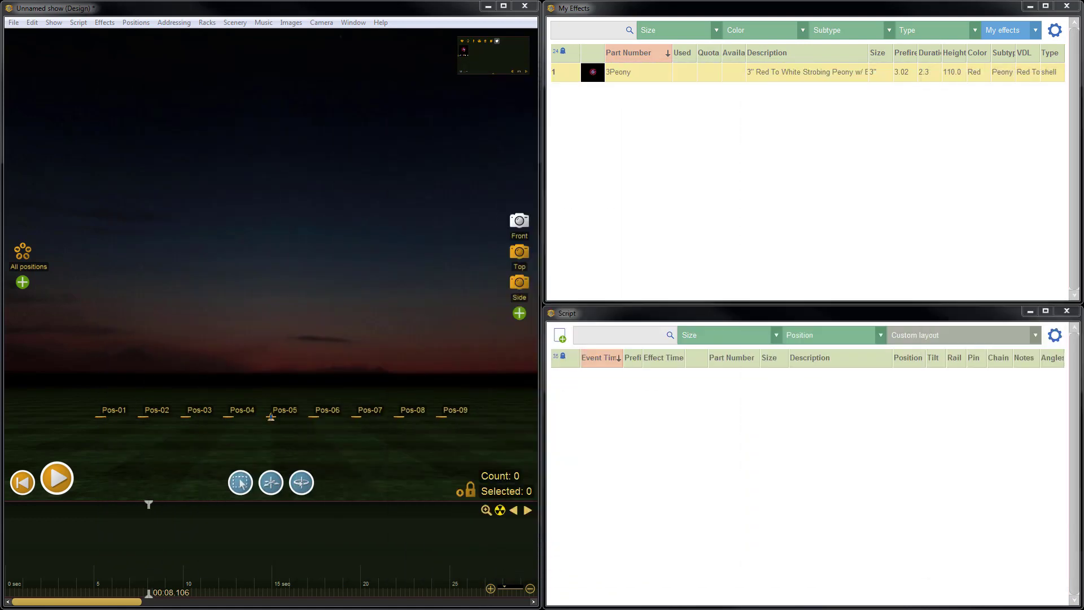
mouse_move(651, 123)
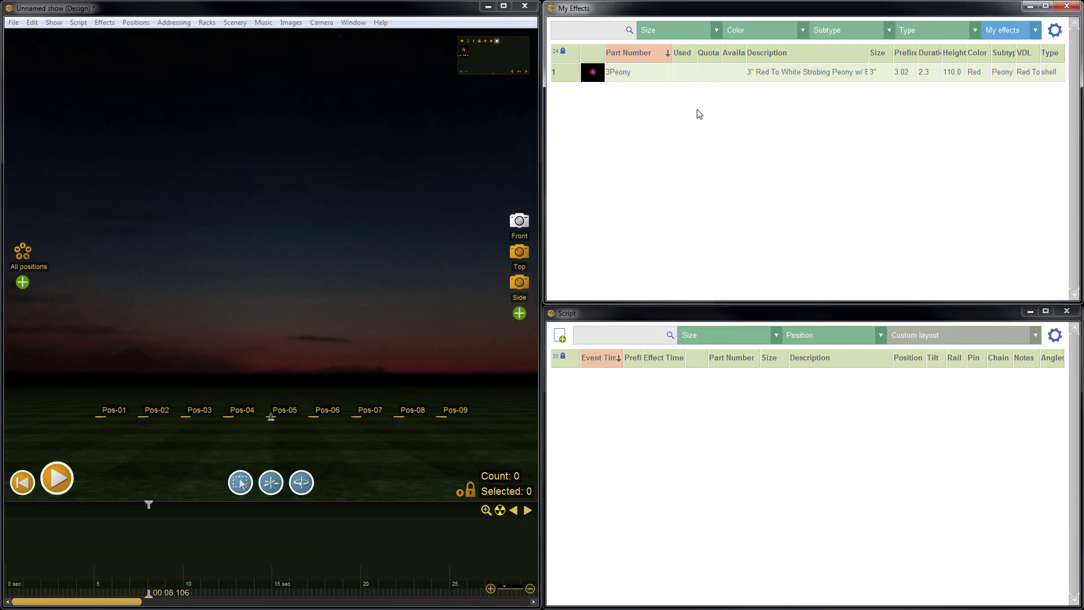
mouse_move(572, 76)
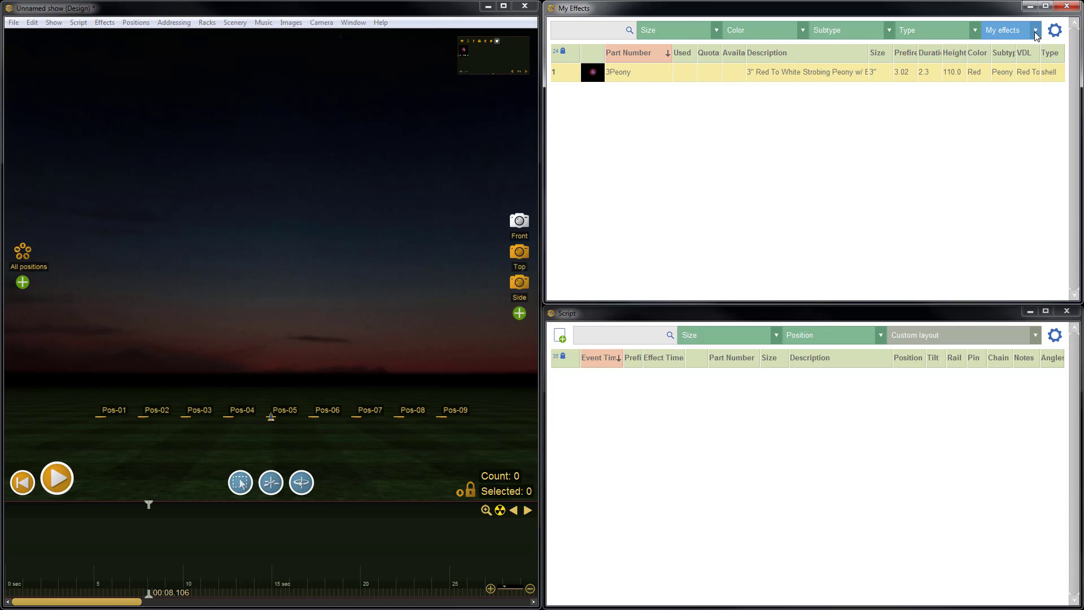
Step: Bring up the effect collections list showing Generic, Per-show, My effects and drewsandbox
click(1036, 29)
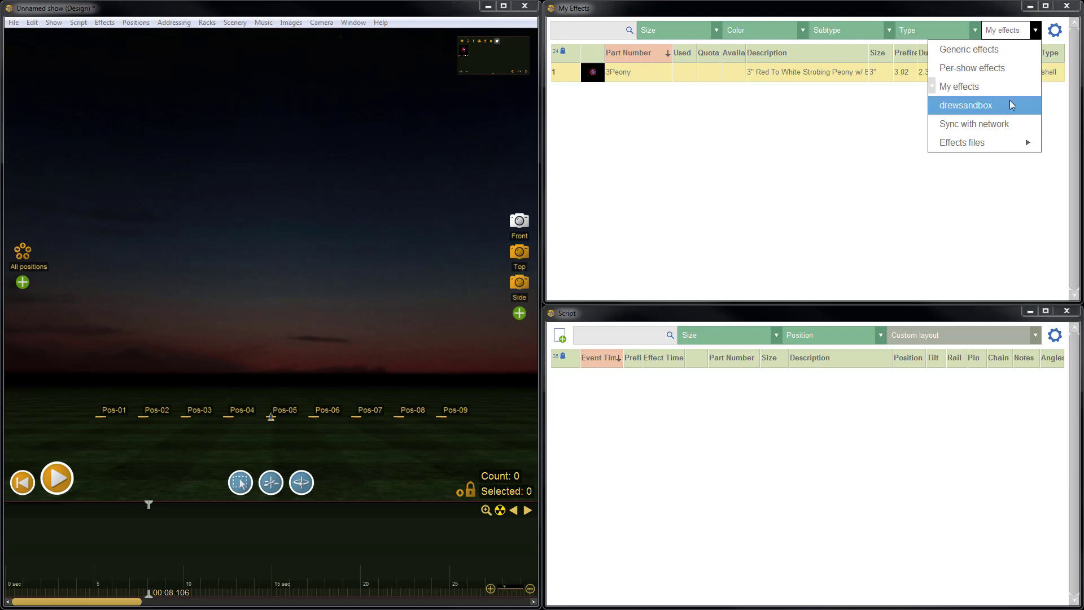
mouse_move(1002, 112)
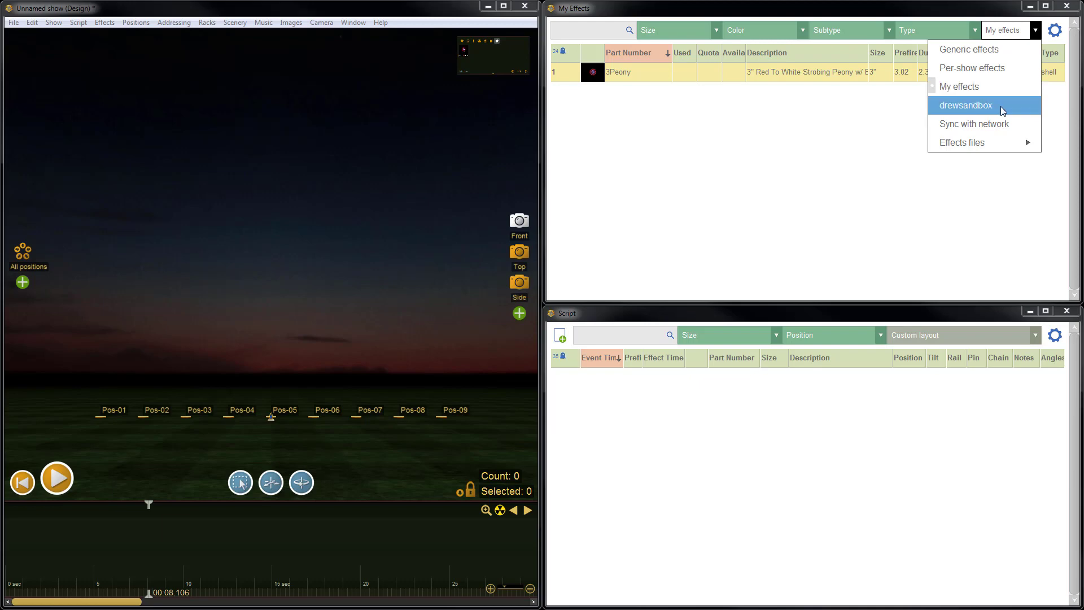
Step: Show drewsandbox so 3Peony gets added there, then return to My effects
click(966, 105)
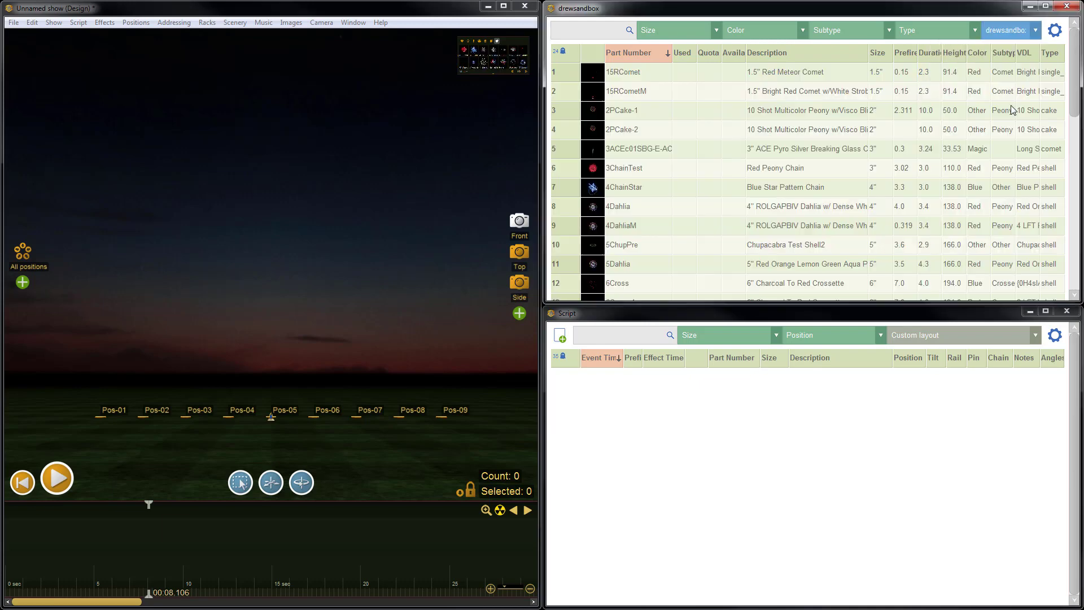
mouse_move(793, 171)
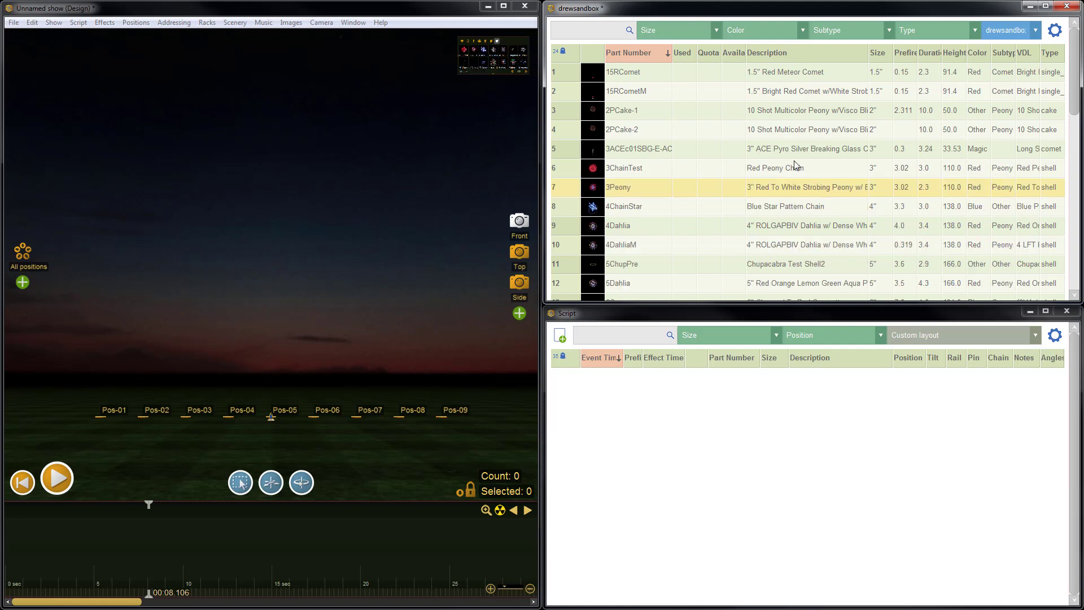
mouse_move(680, 194)
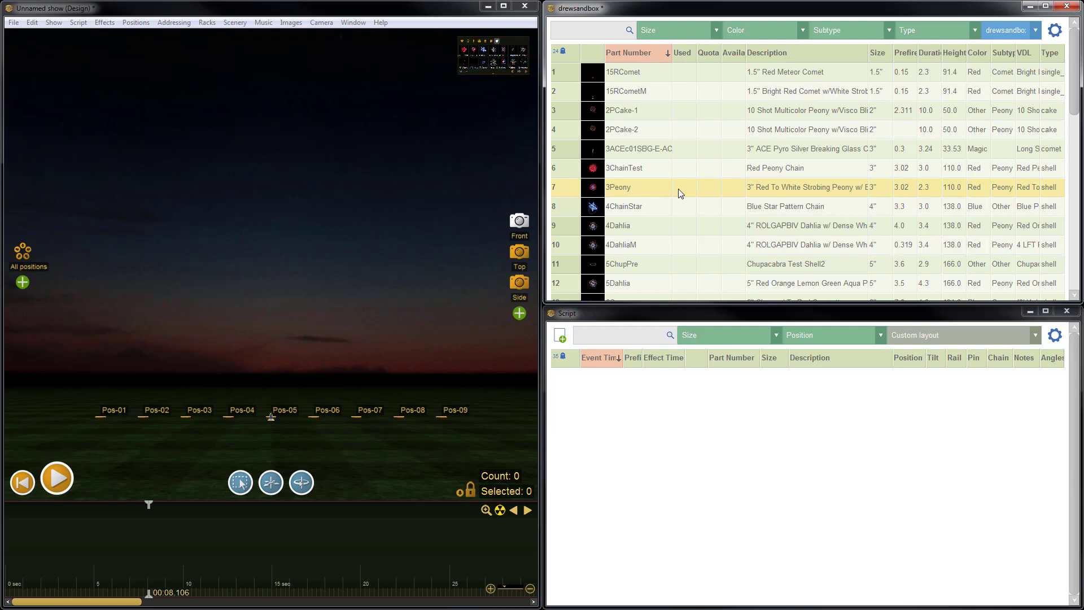
mouse_move(719, 199)
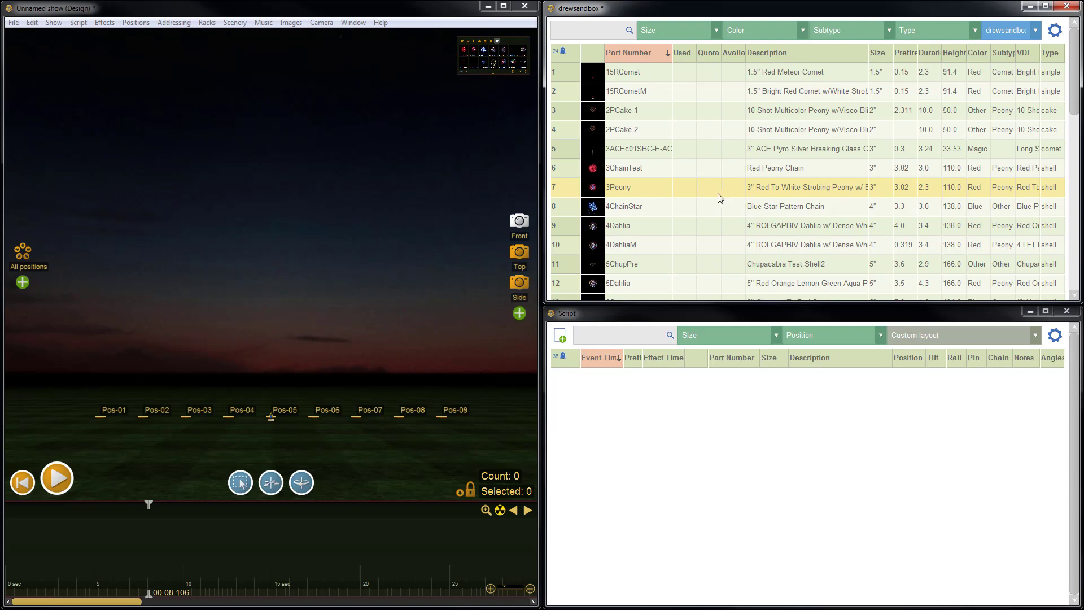
mouse_move(1030, 43)
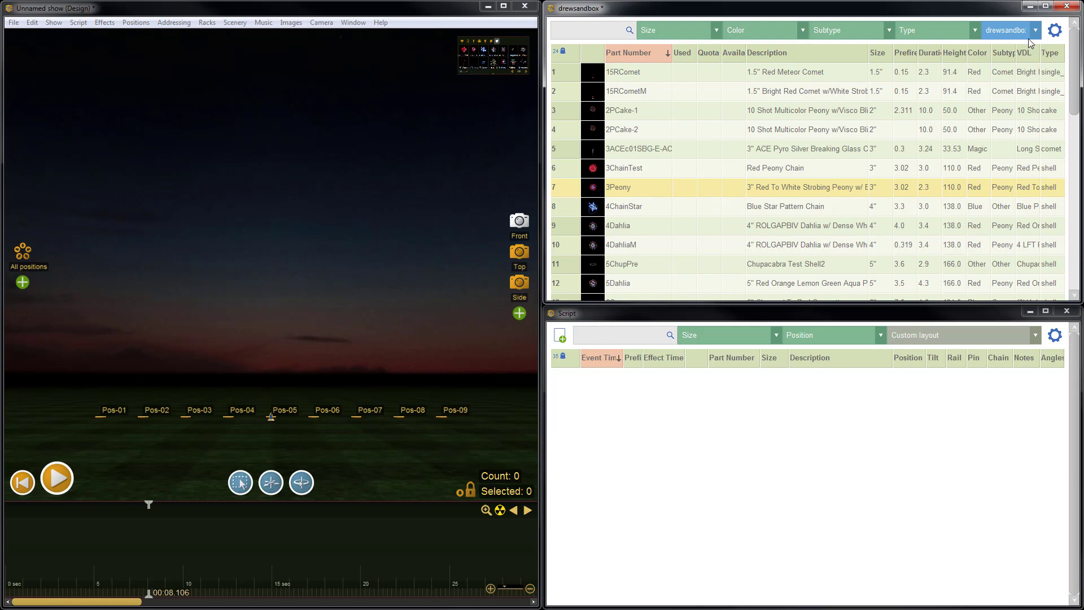
click(1035, 30)
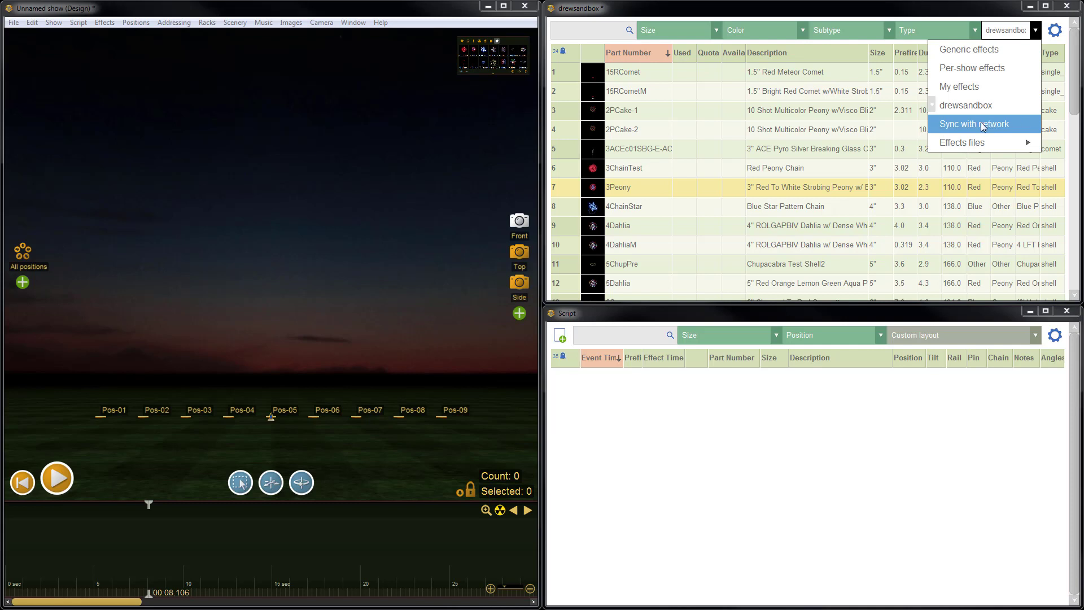
mouse_move(981, 131)
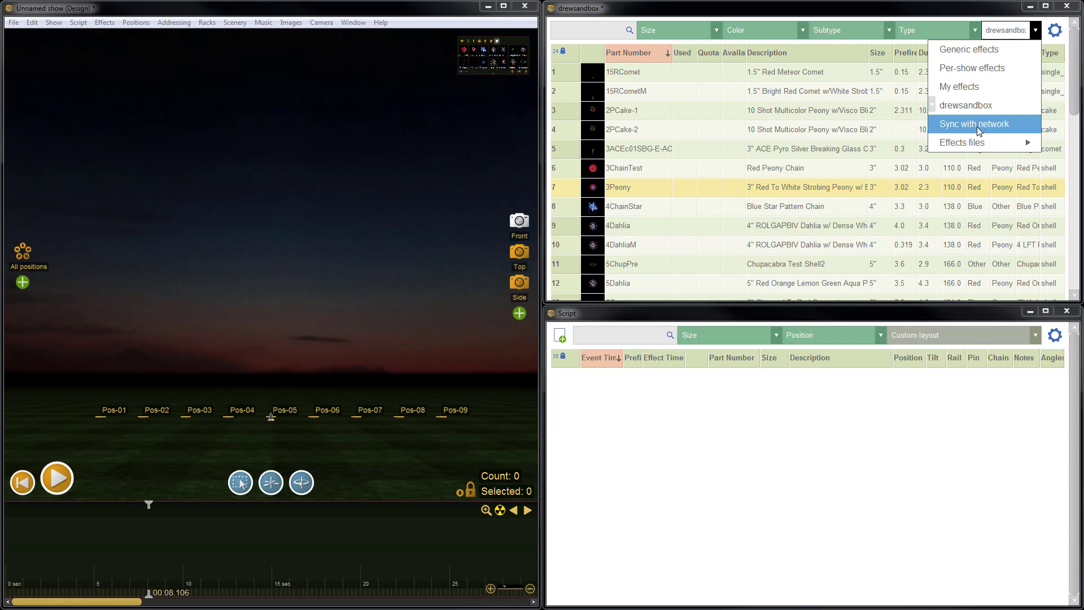
click(959, 87)
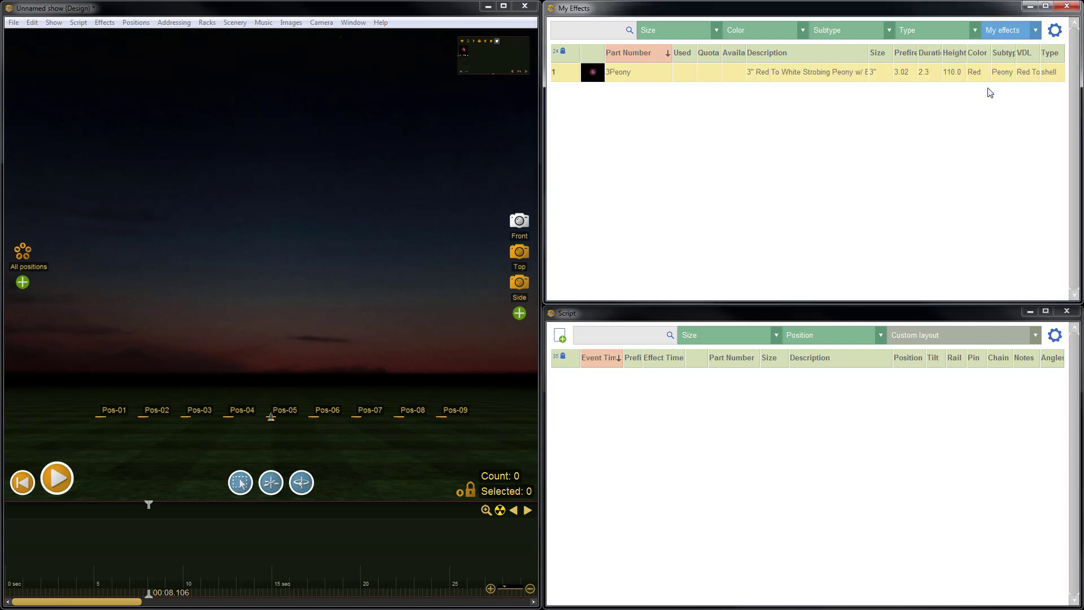
Step: Select 3Peony, switch to drewsandbox where duplicate 3Peony(01) is pasted and removed
click(603, 97)
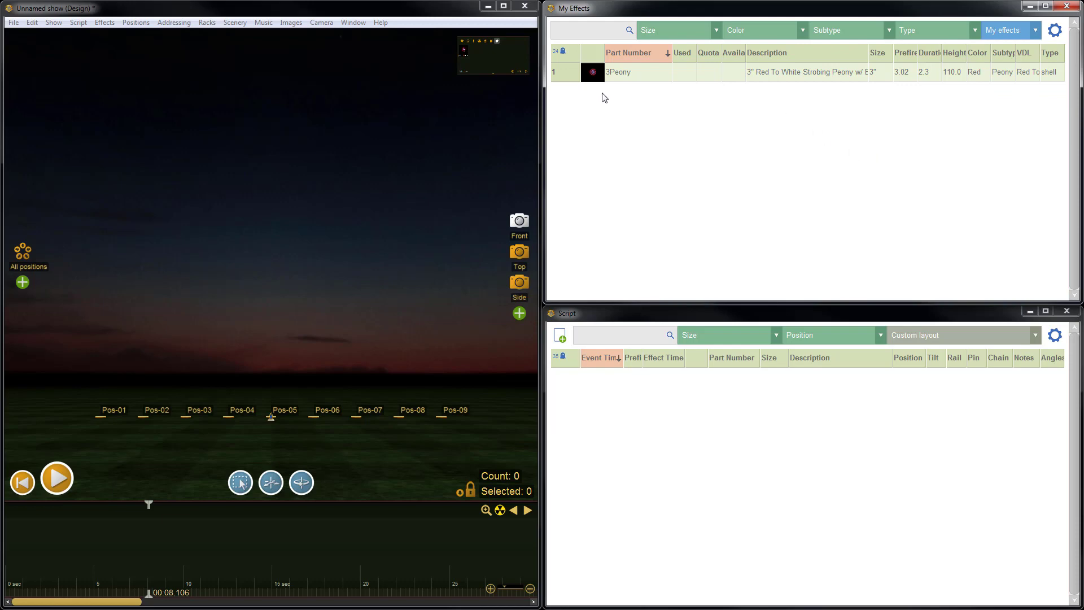
mouse_move(564, 97)
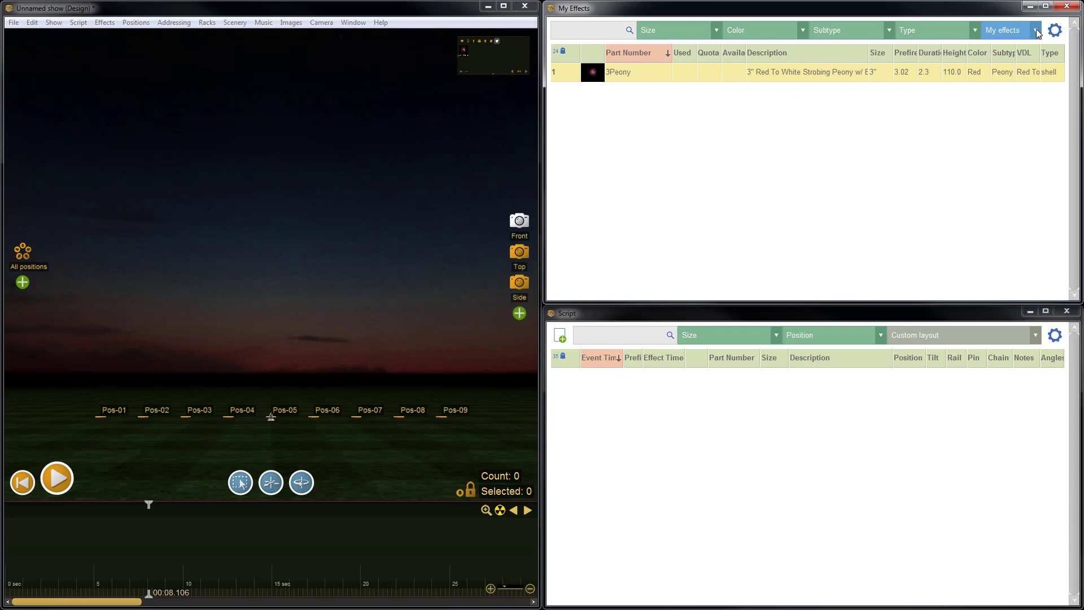
click(1010, 29)
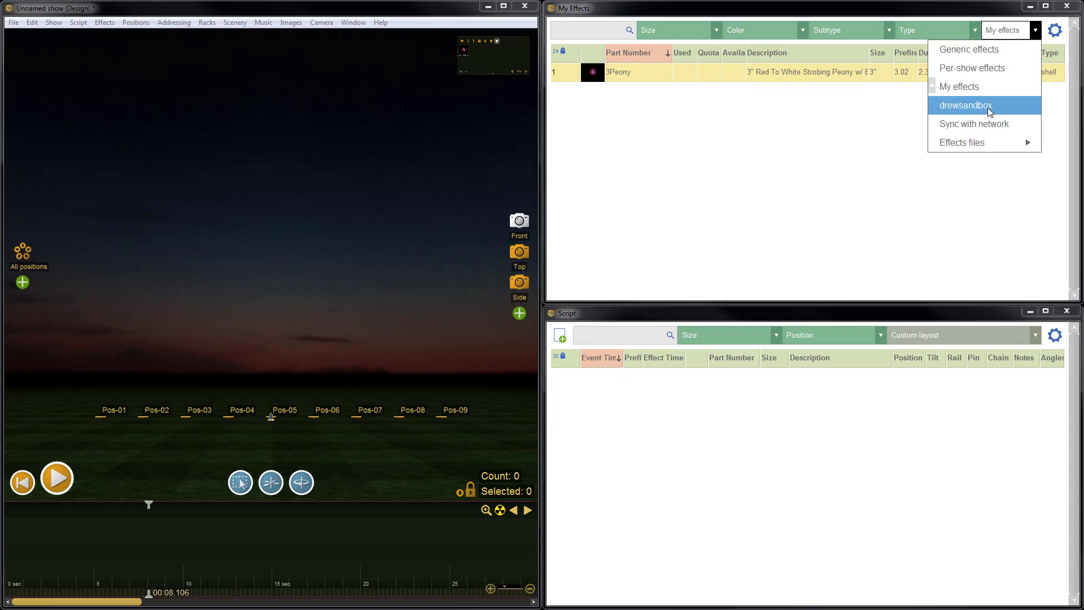
click(960, 105)
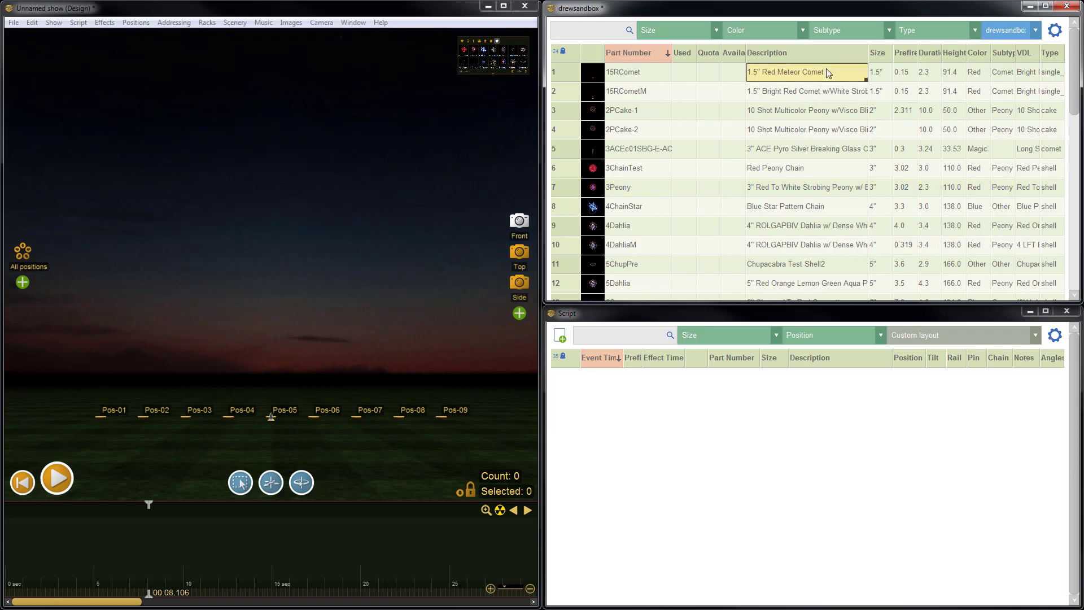
click(805, 90)
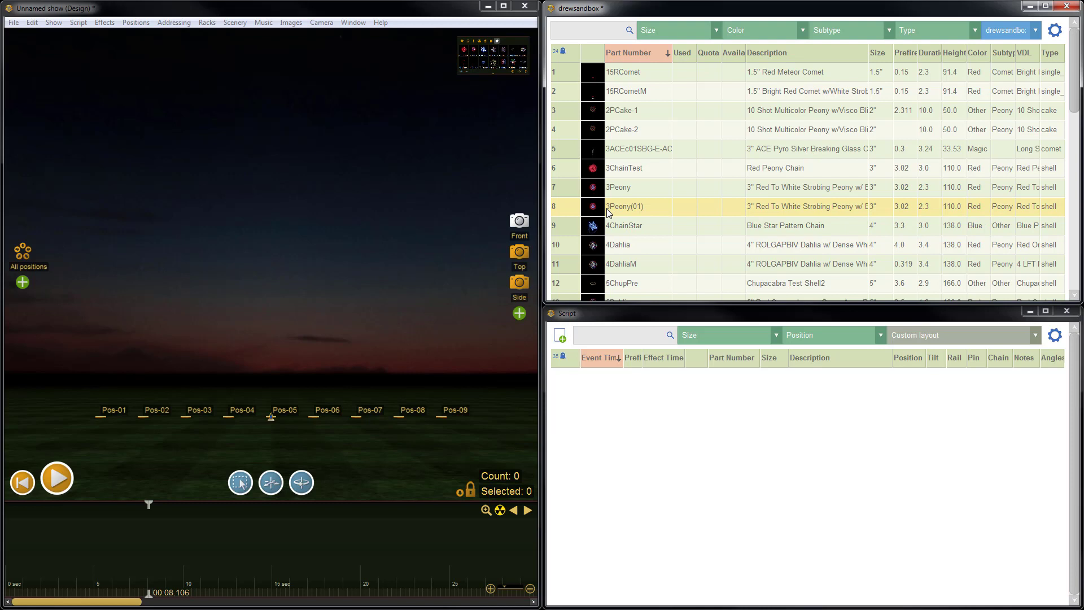
mouse_move(625, 200)
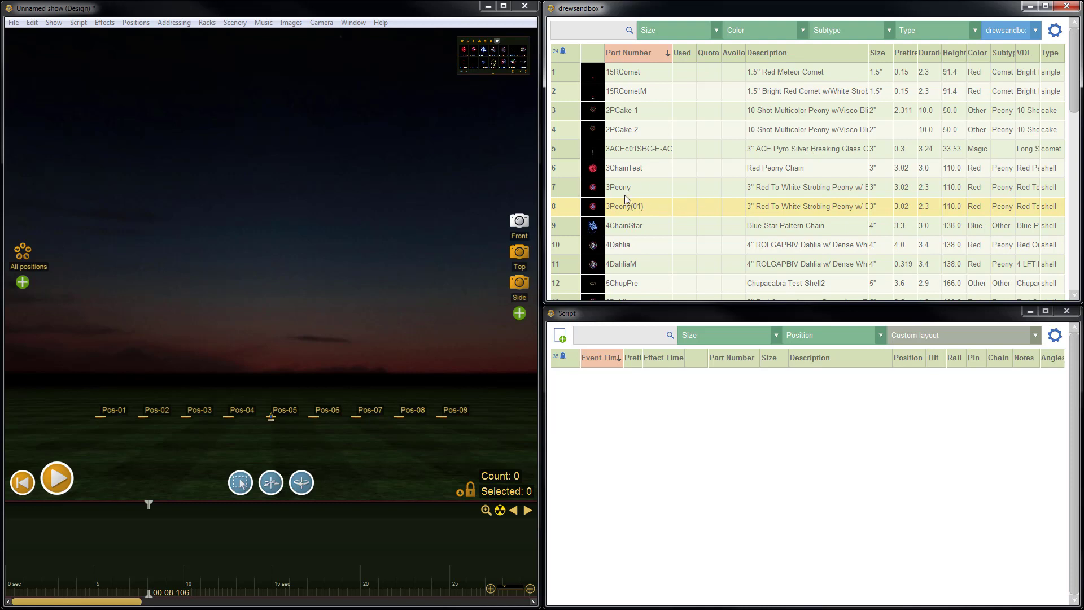
mouse_move(637, 192)
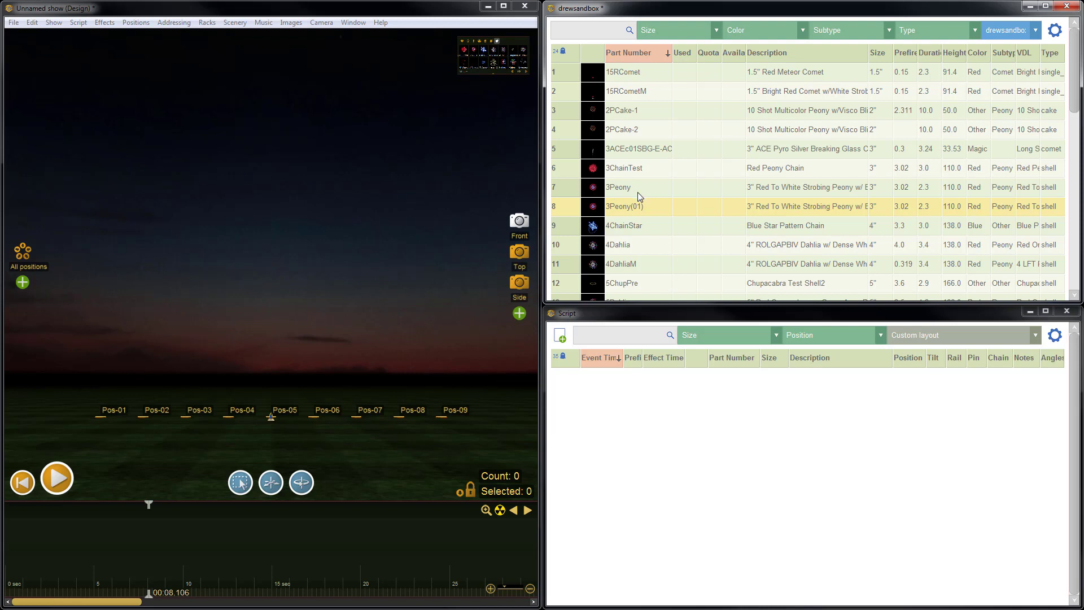
mouse_move(636, 211)
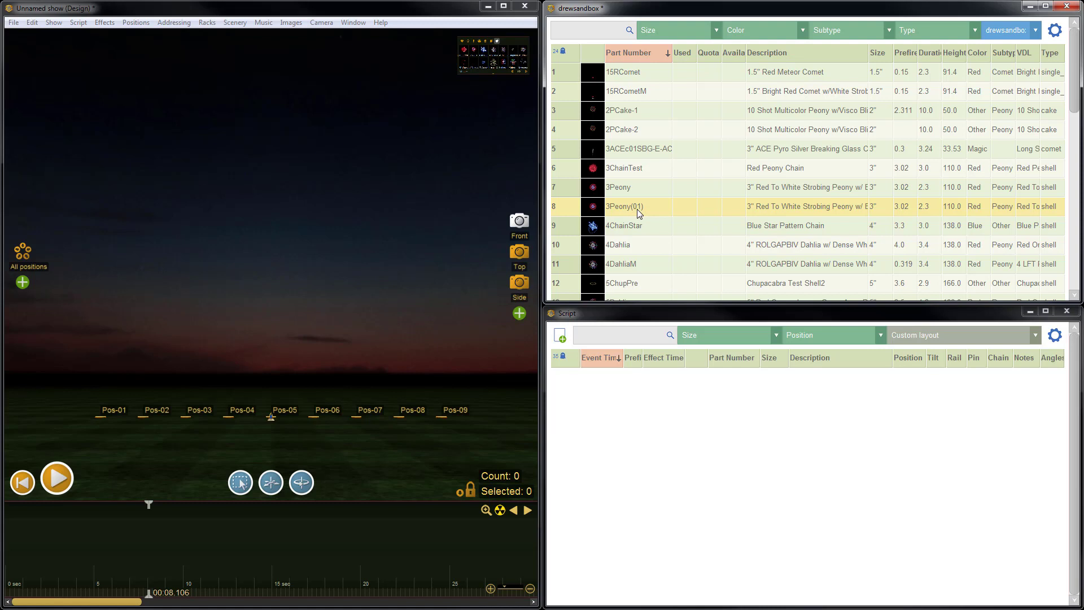
mouse_move(574, 192)
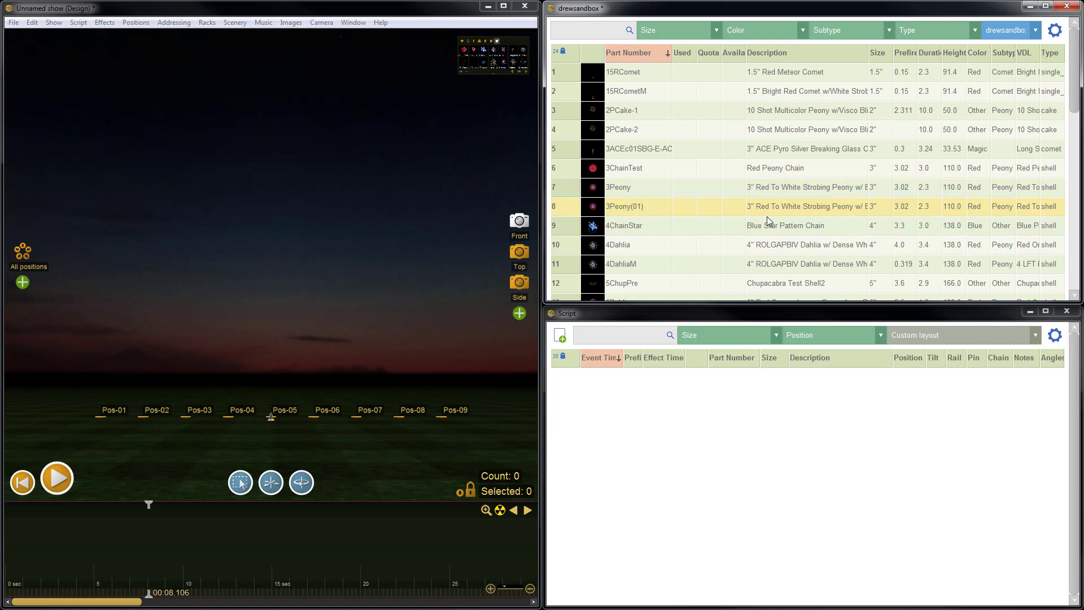
mouse_move(584, 217)
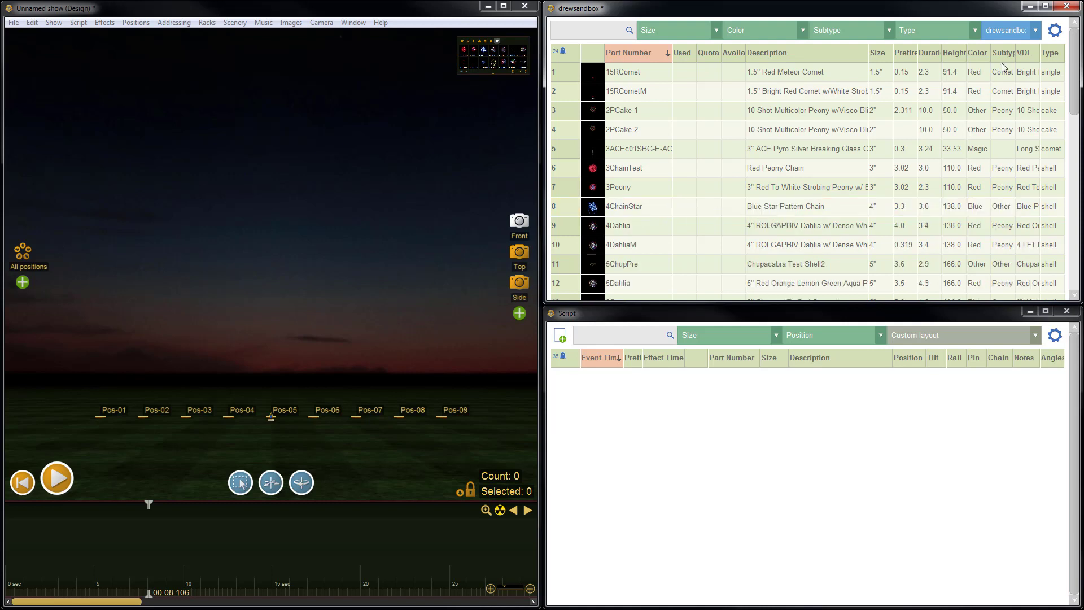
click(1009, 29)
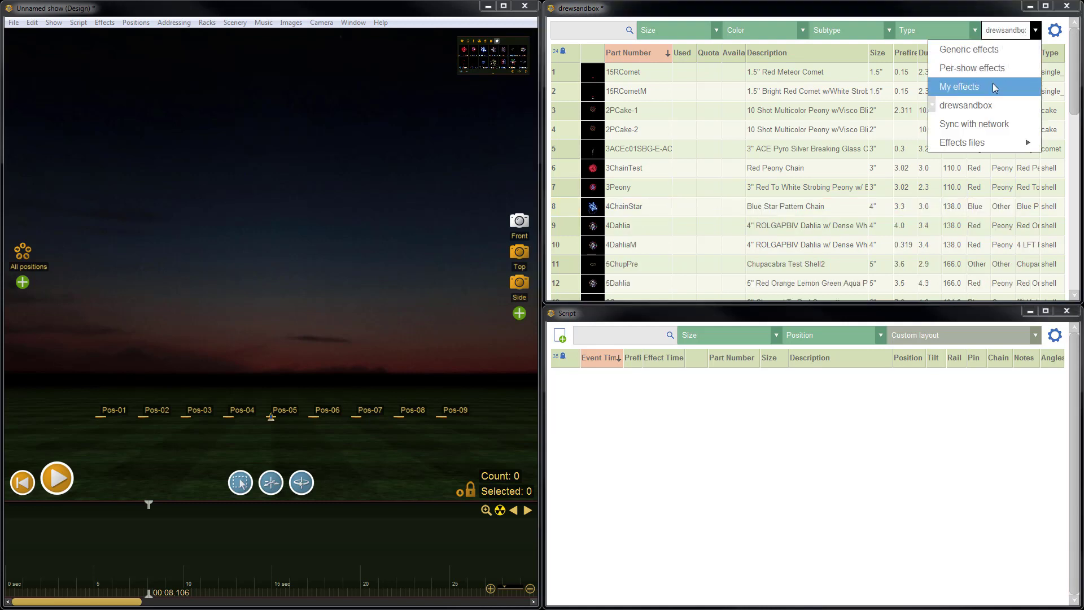
Step: Change 3Peony in My effects to 4" size and confirm updating it in open shows
click(959, 87)
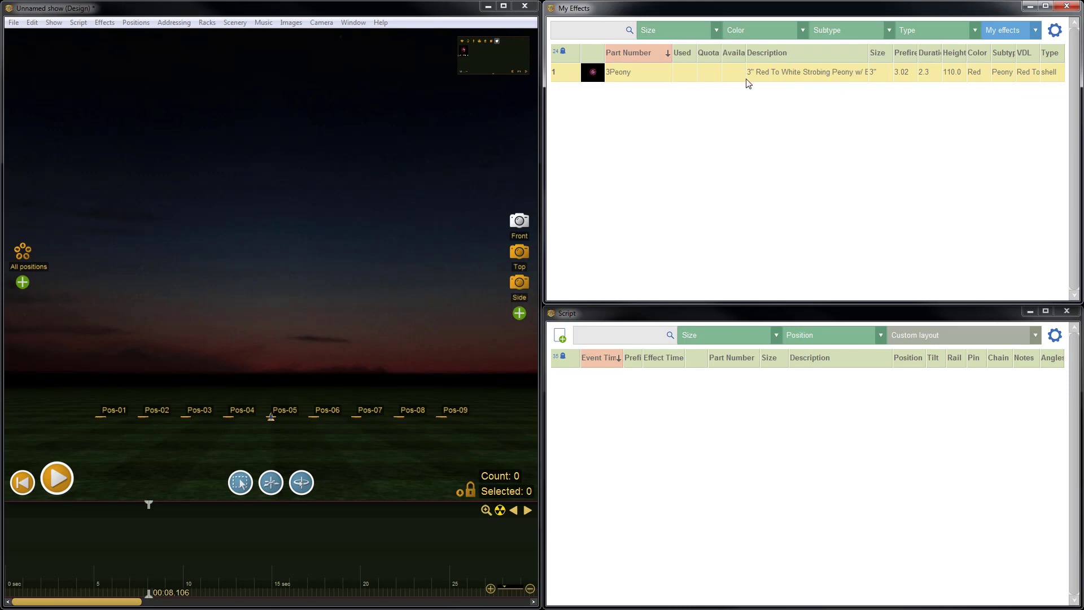
double_click(806, 73)
text(4)
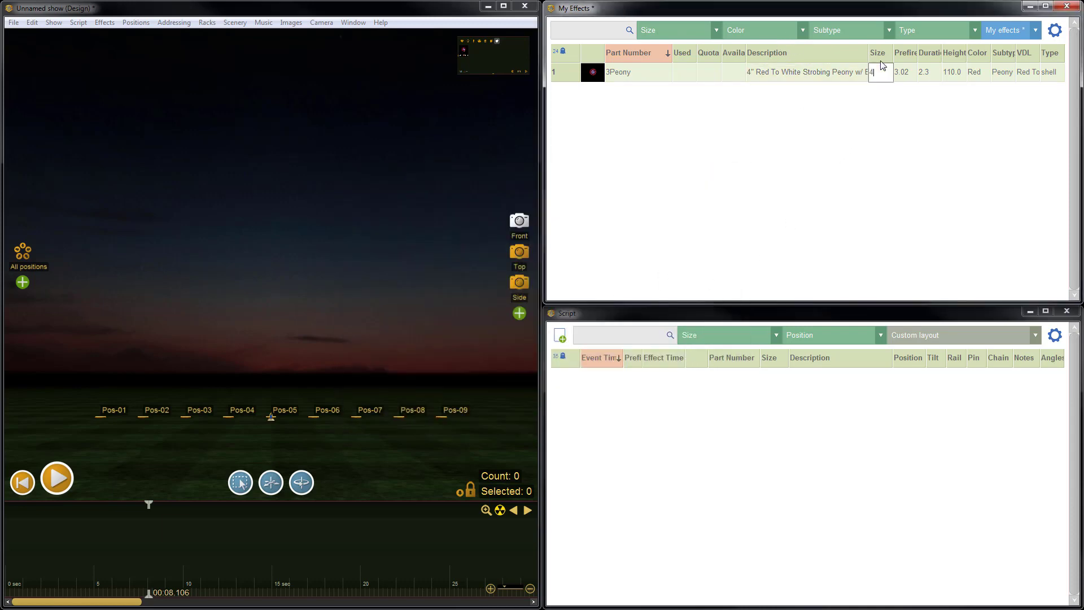
key(Return)
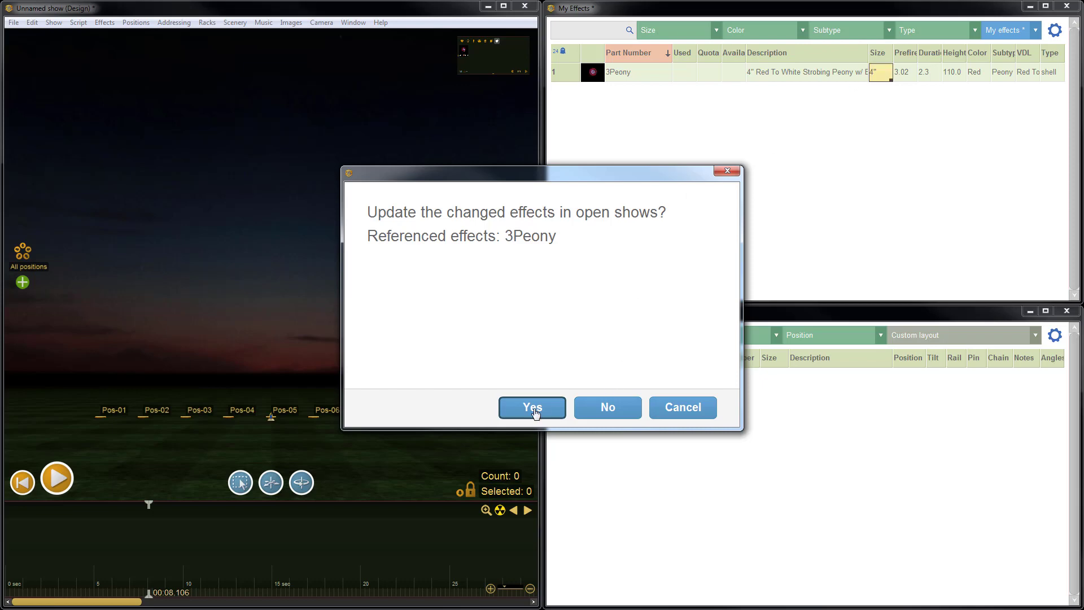
click(532, 407)
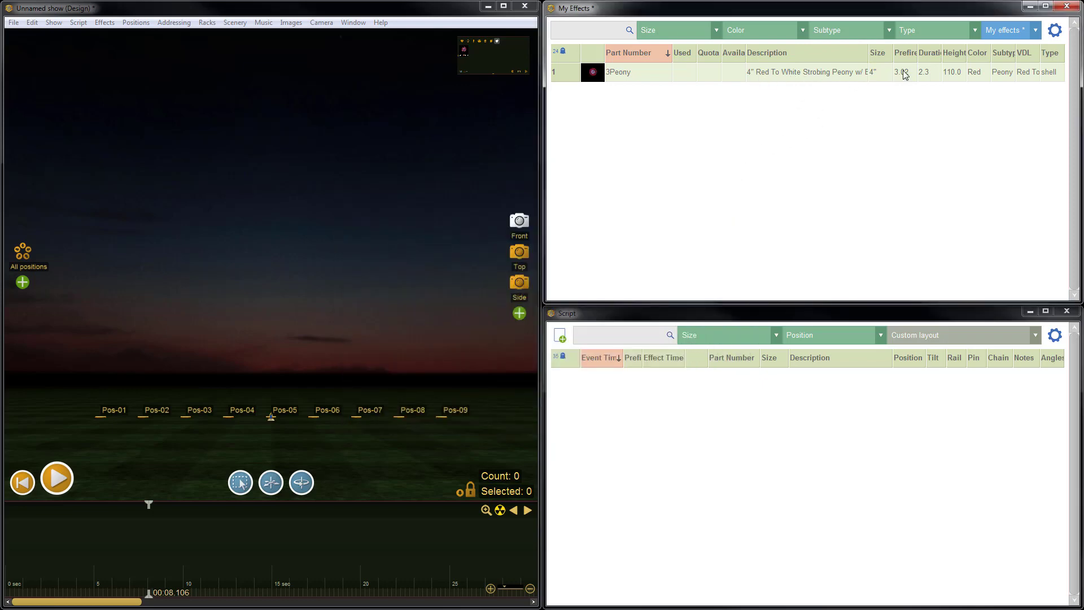
click(1035, 29)
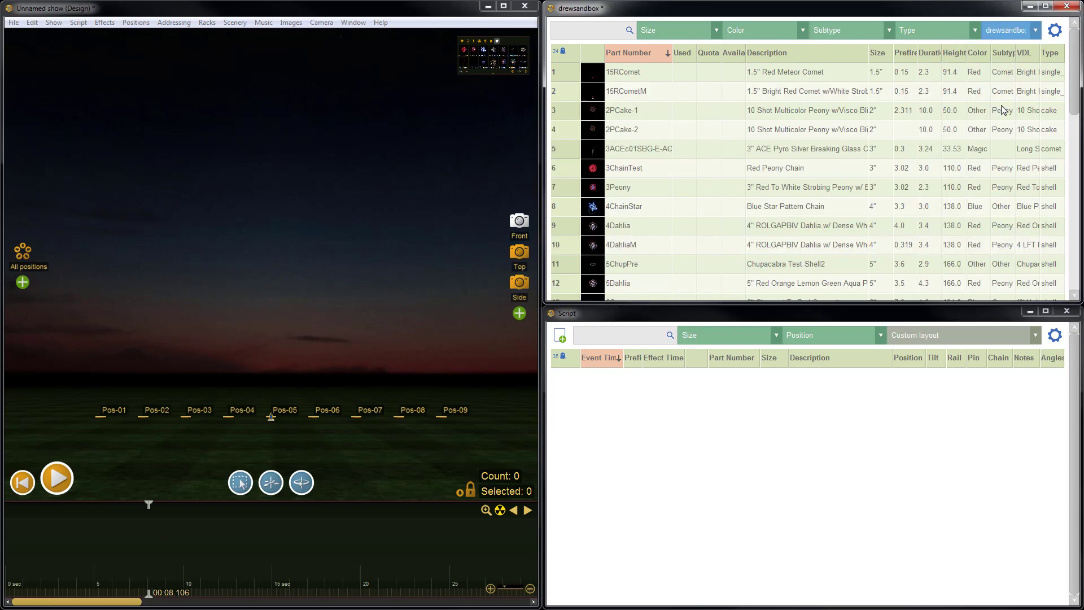
mouse_move(787, 199)
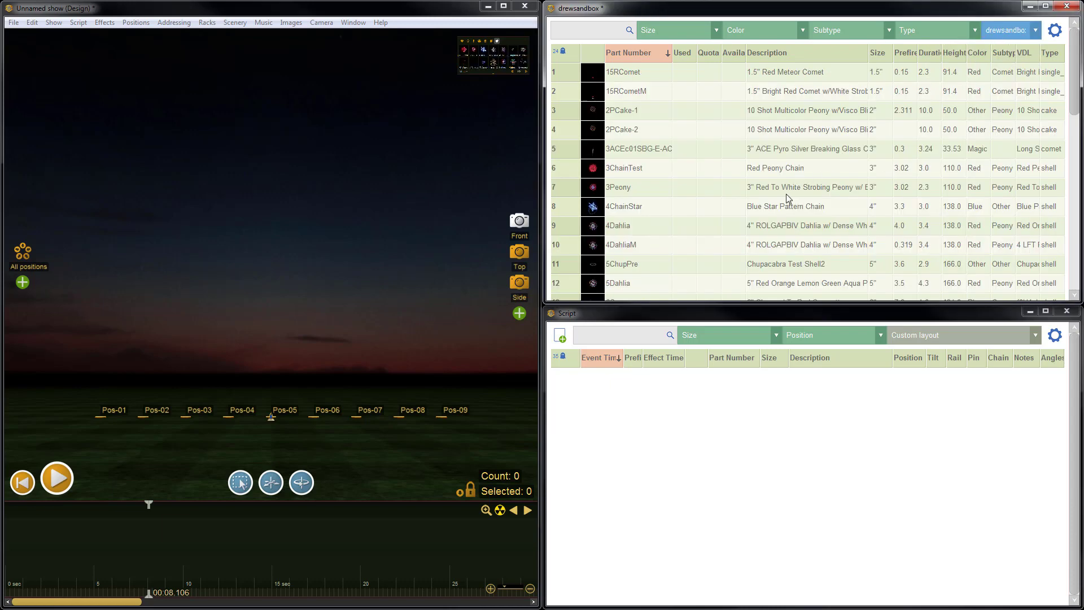
mouse_move(861, 196)
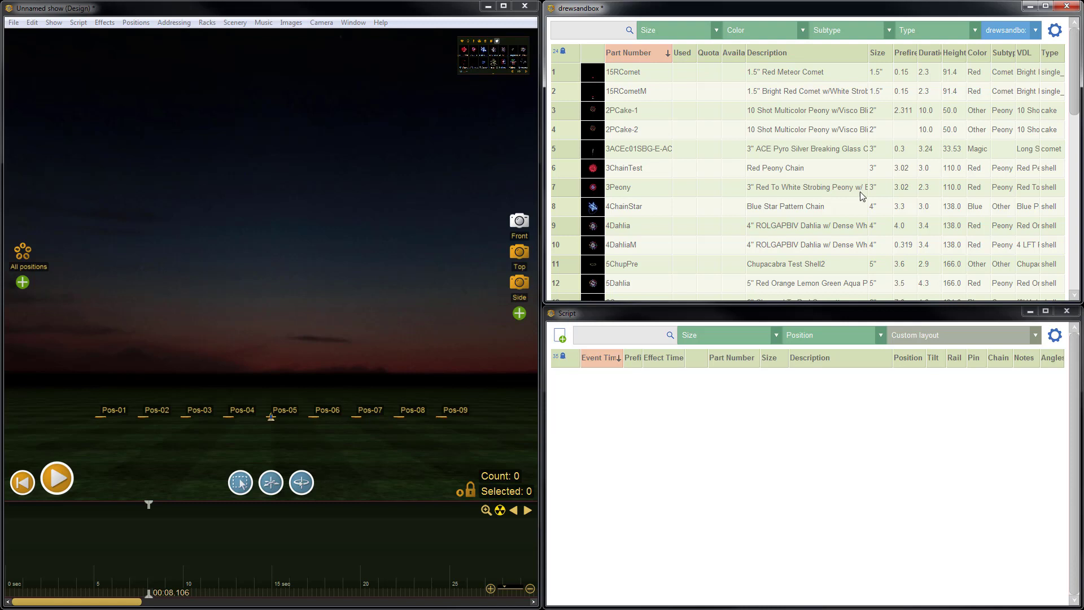
Step: Visit My effects, return to drewsandbox and select 3Peony(01) for removal
click(1009, 30)
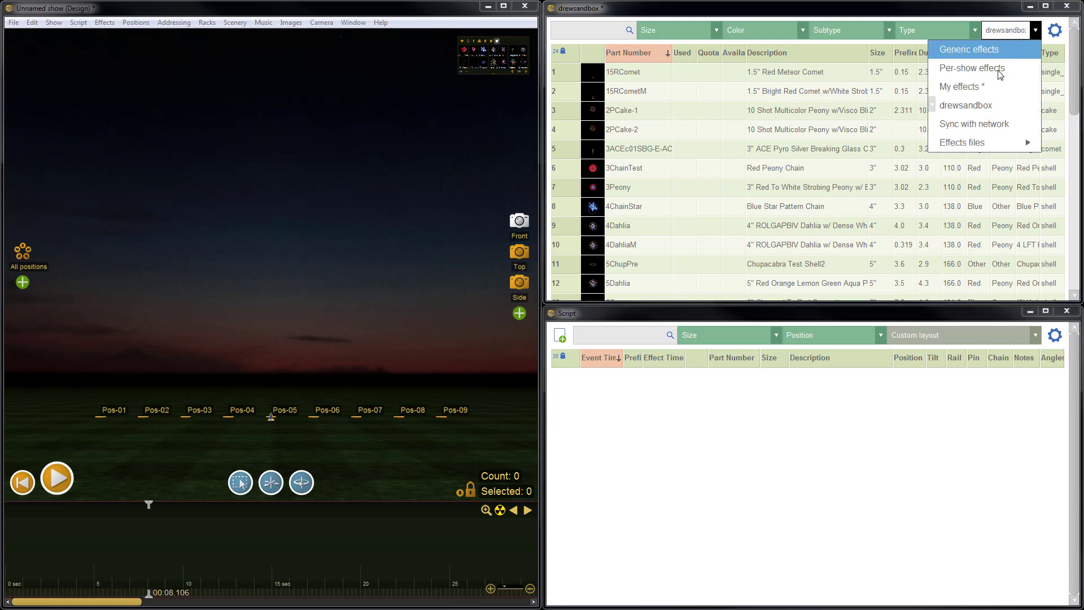
click(960, 87)
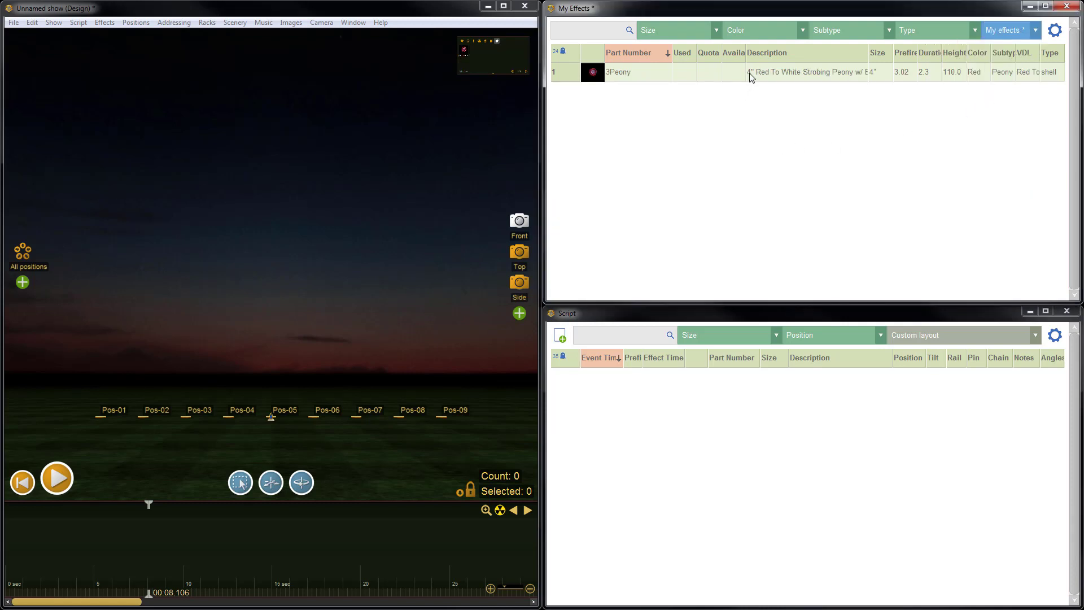
mouse_move(880, 116)
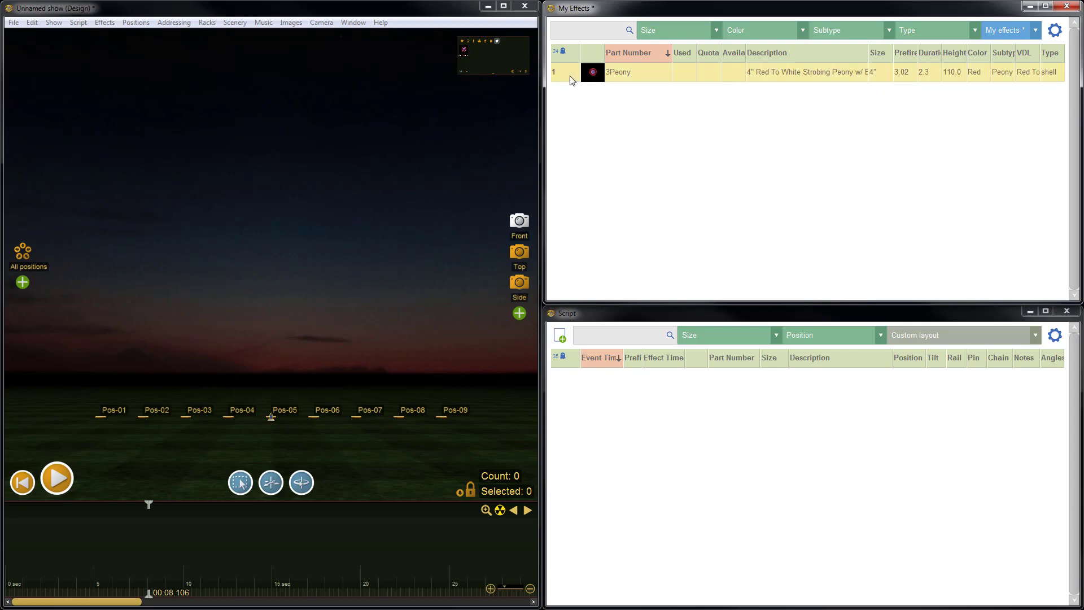
click(1007, 29)
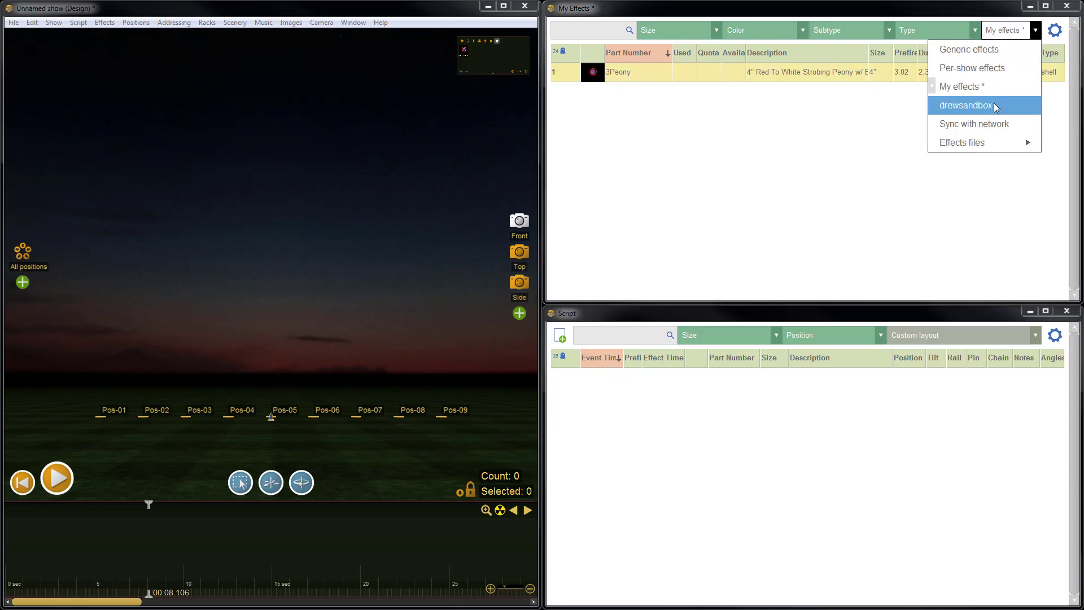
click(966, 105)
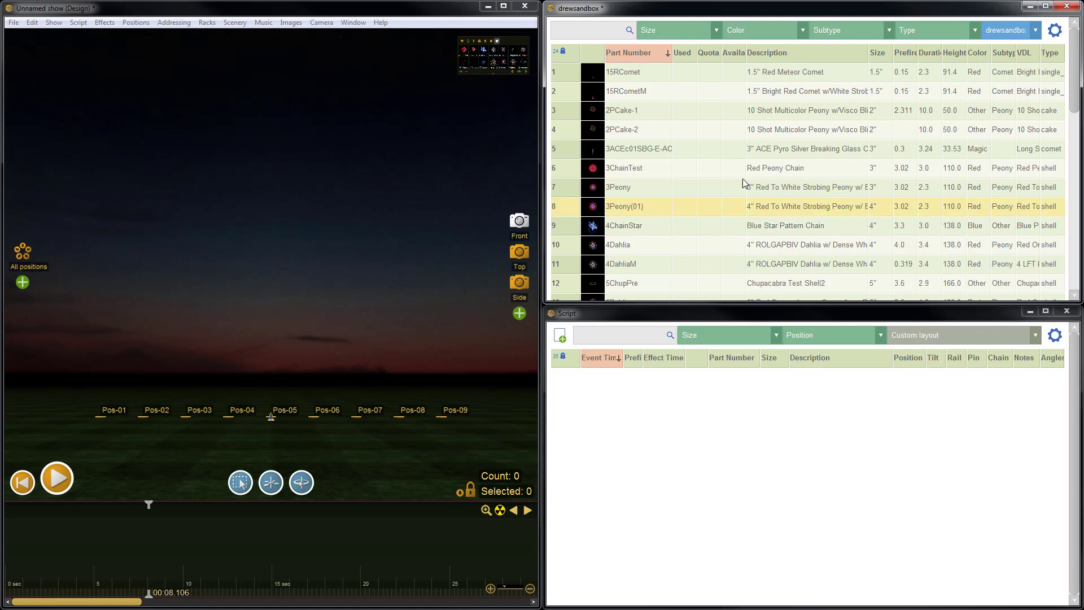
mouse_move(644, 192)
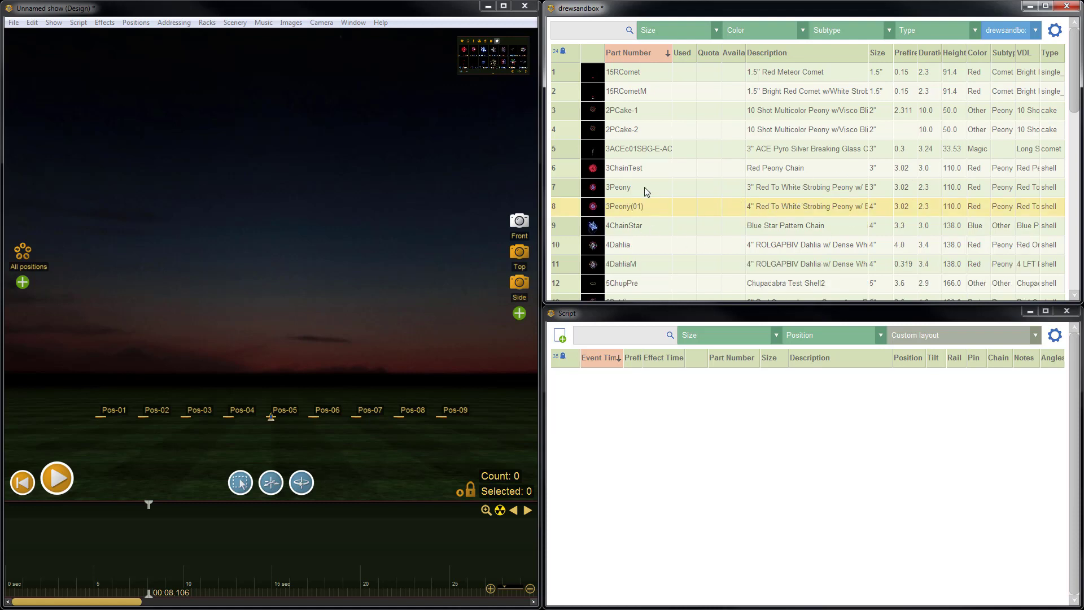
mouse_move(773, 214)
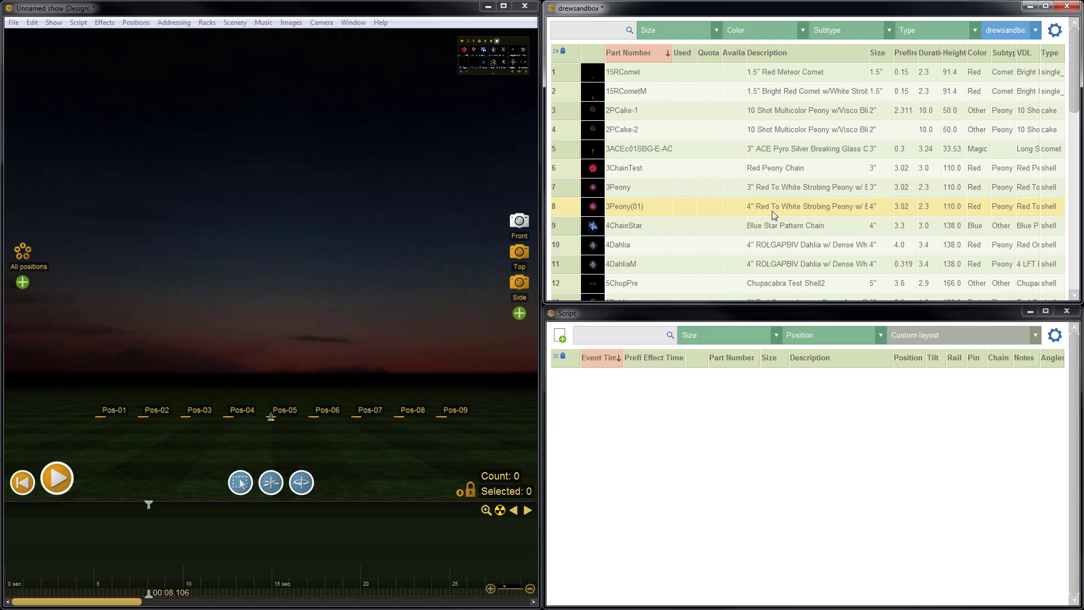
mouse_move(654, 201)
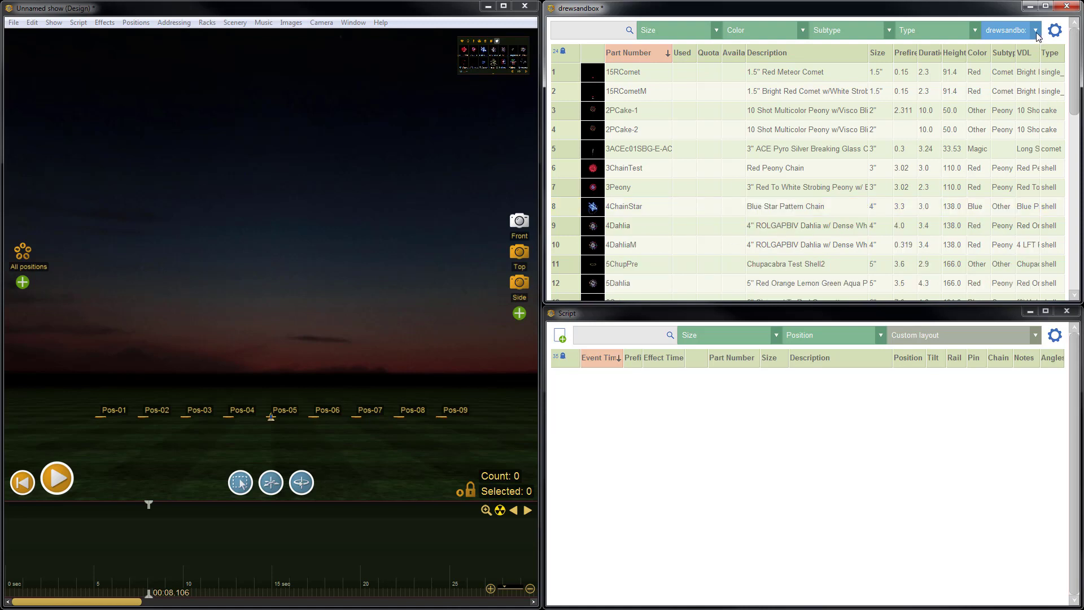
click(1010, 30)
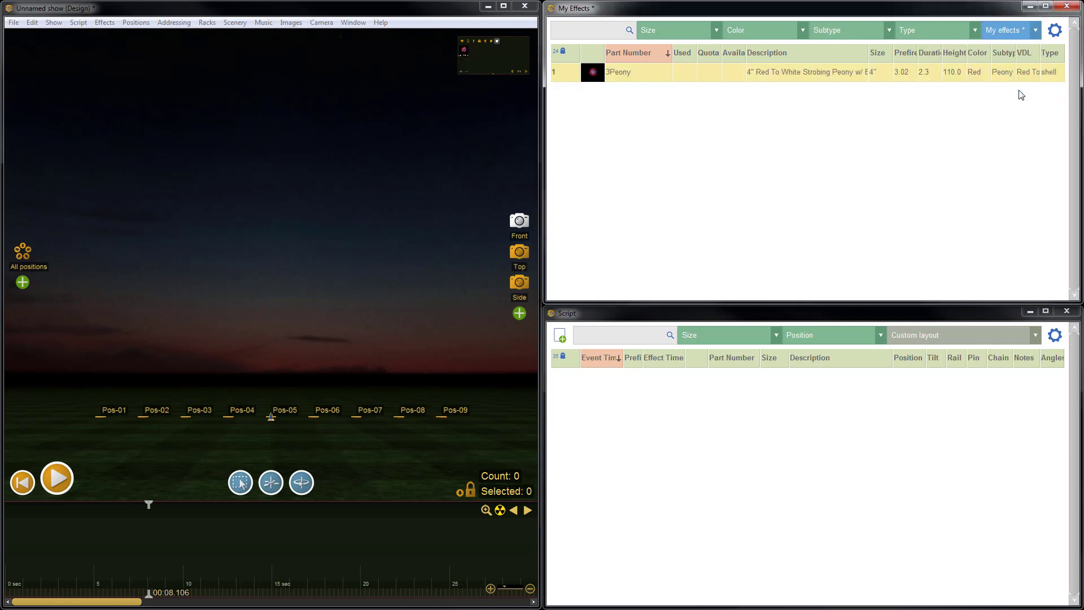
mouse_move(759, 87)
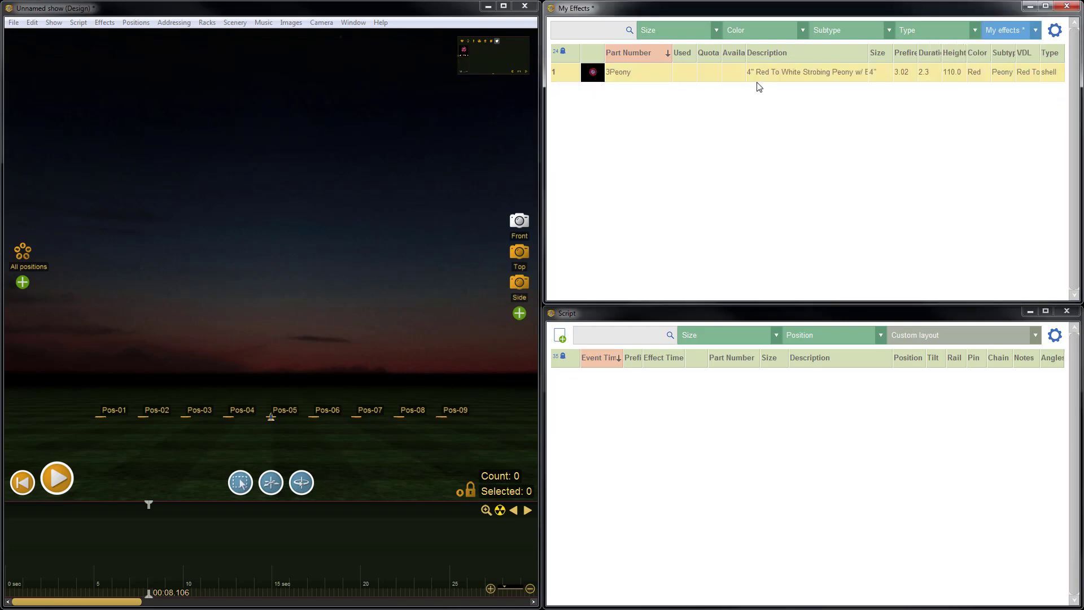
mouse_move(593, 150)
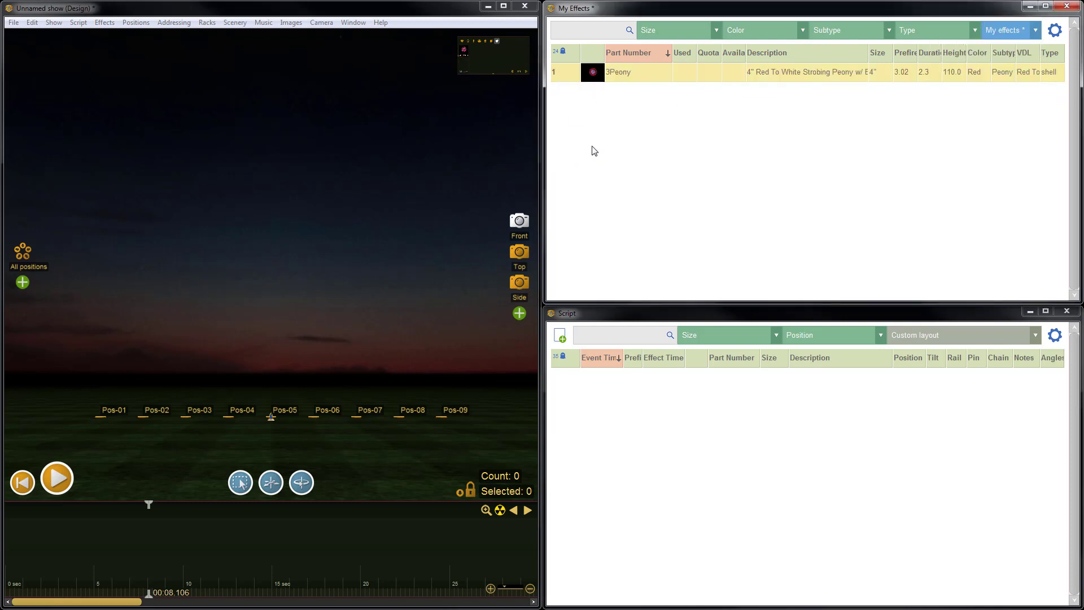
mouse_move(566, 73)
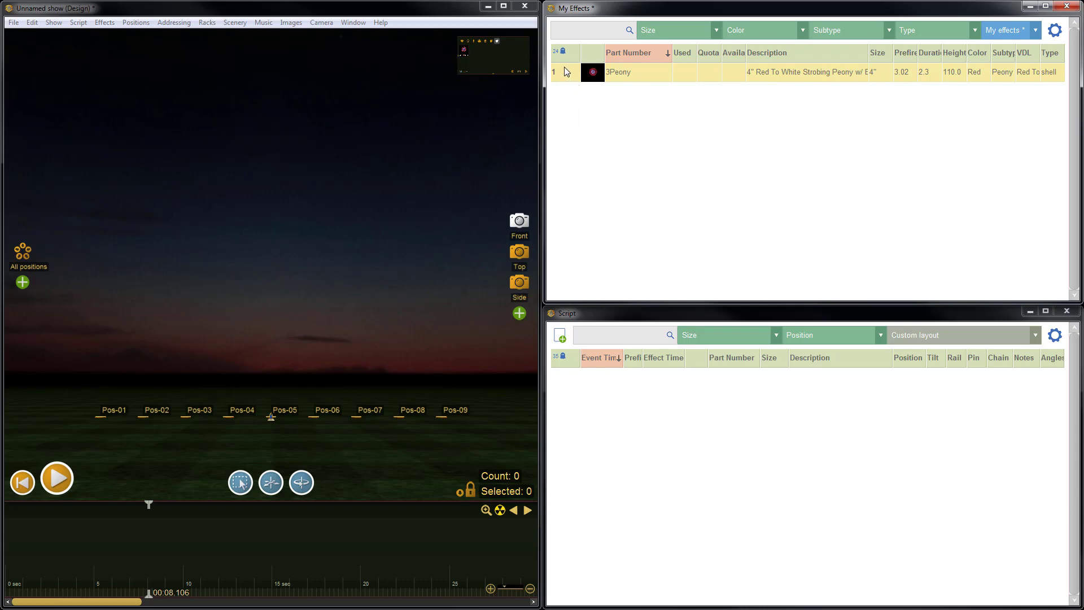
mouse_move(881, 79)
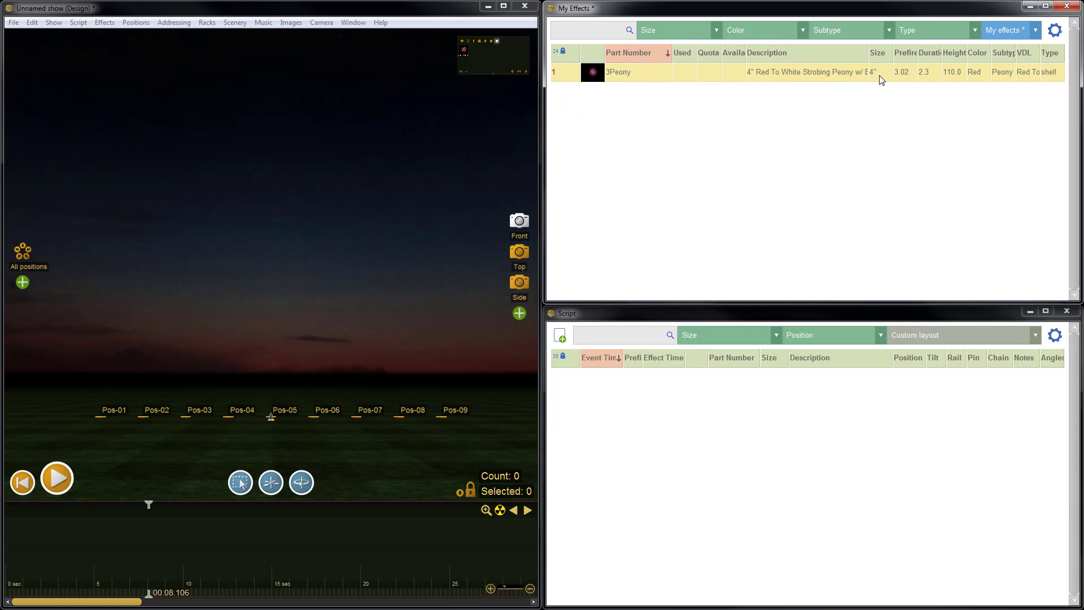
click(1034, 29)
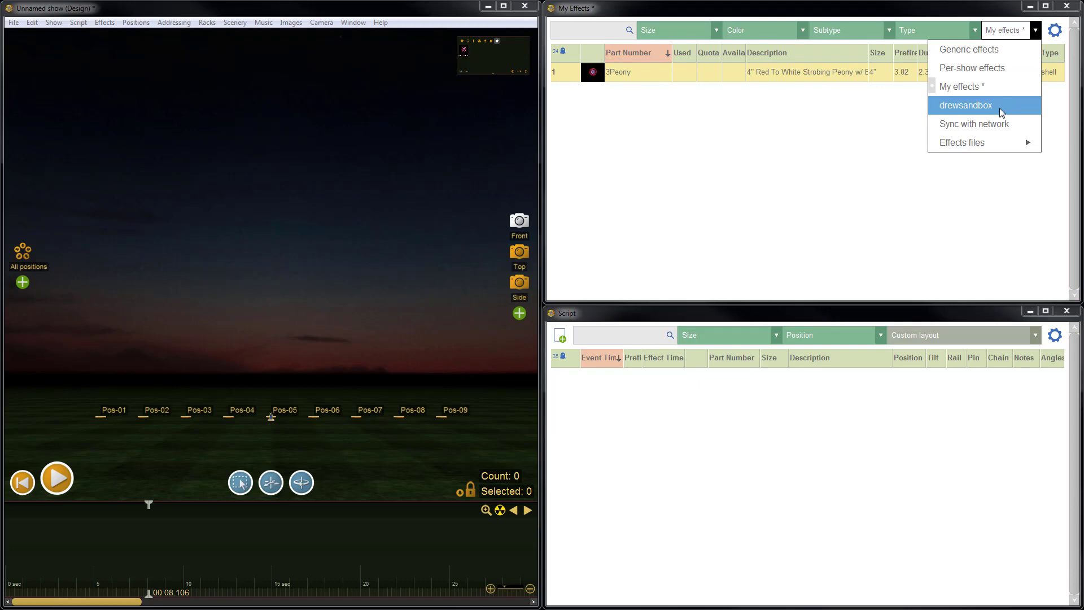
click(964, 105)
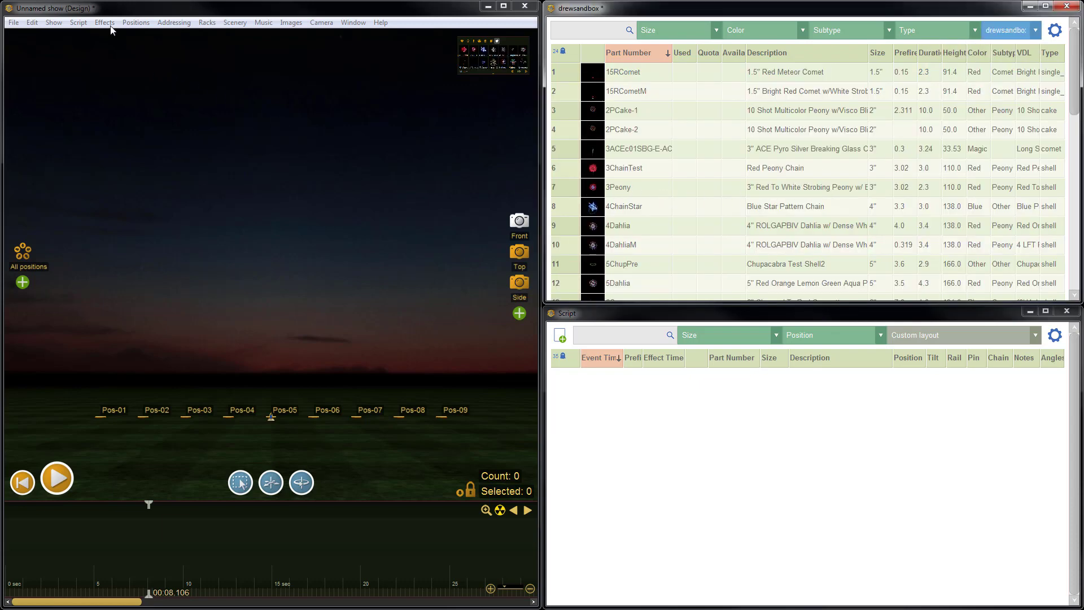
Step: Update drewsandbox from the clipboard via Paste add or update so 3Peony becomes 4"
click(104, 23)
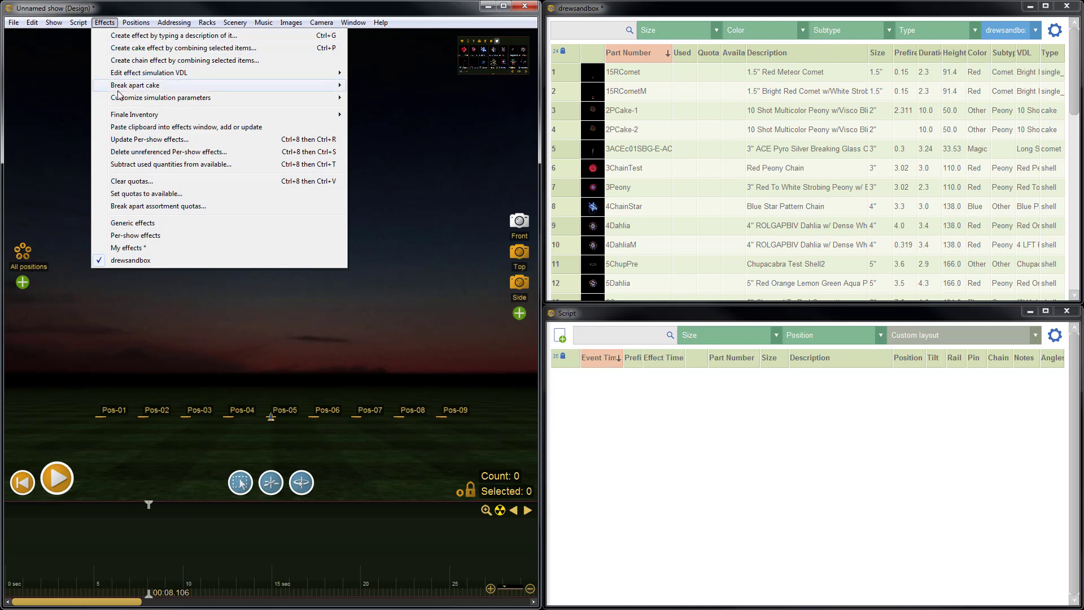
mouse_move(217, 127)
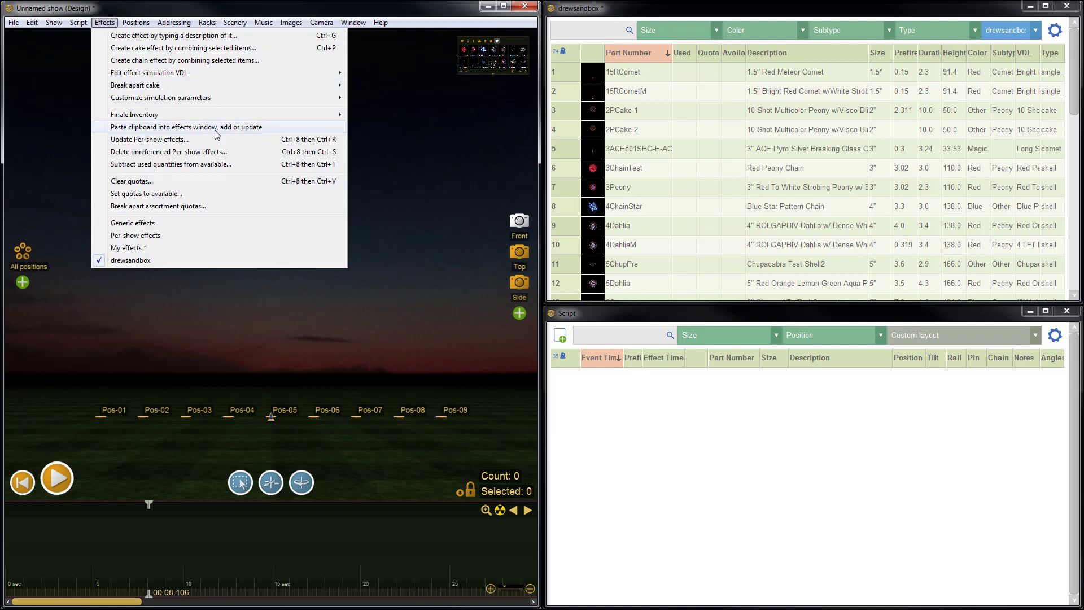
mouse_move(266, 131)
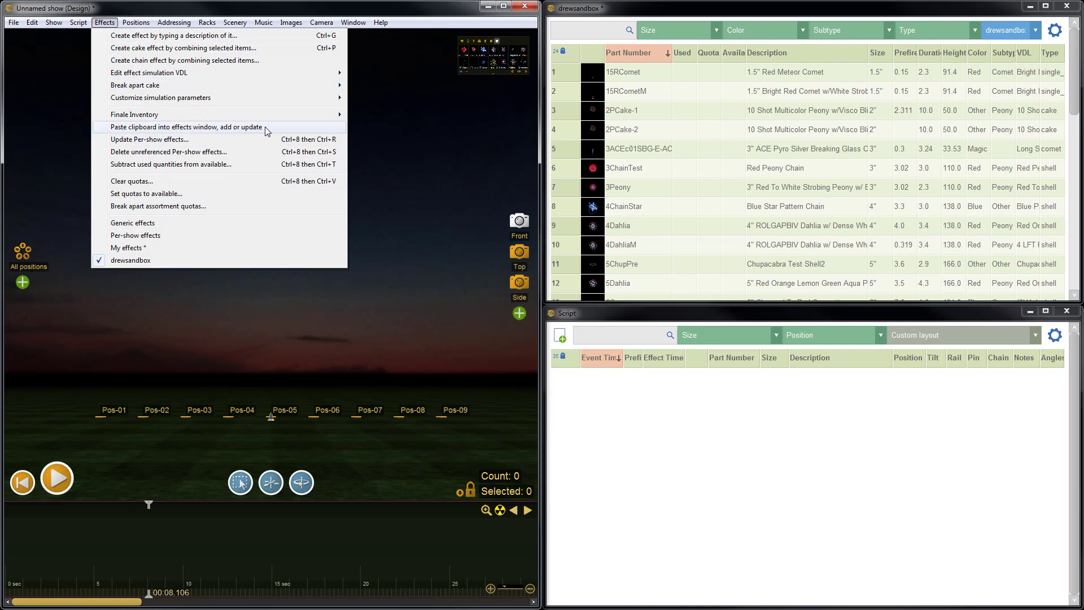
mouse_move(267, 131)
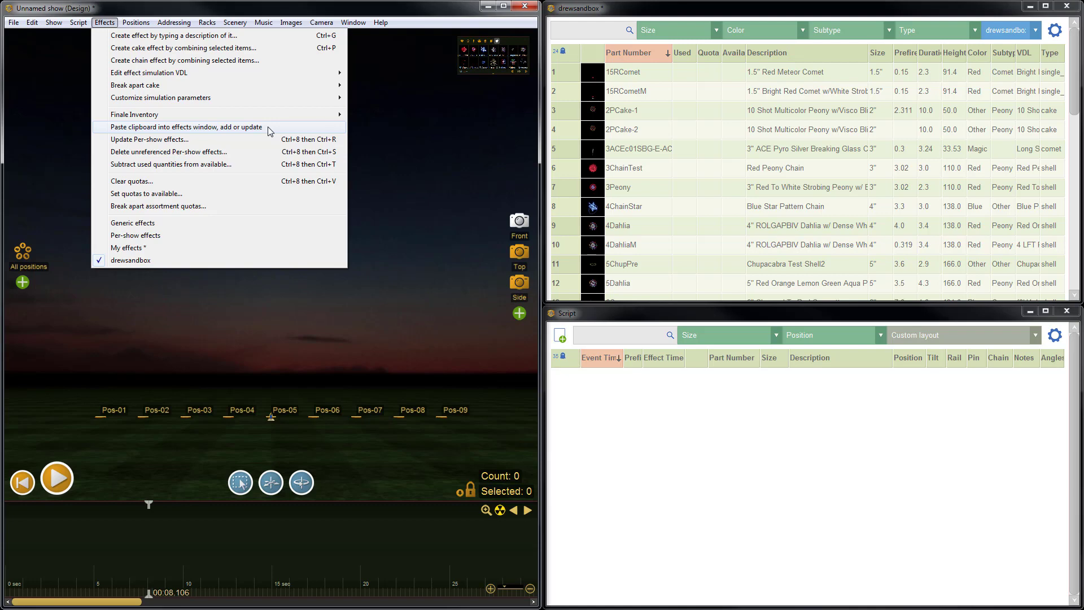
click(183, 127)
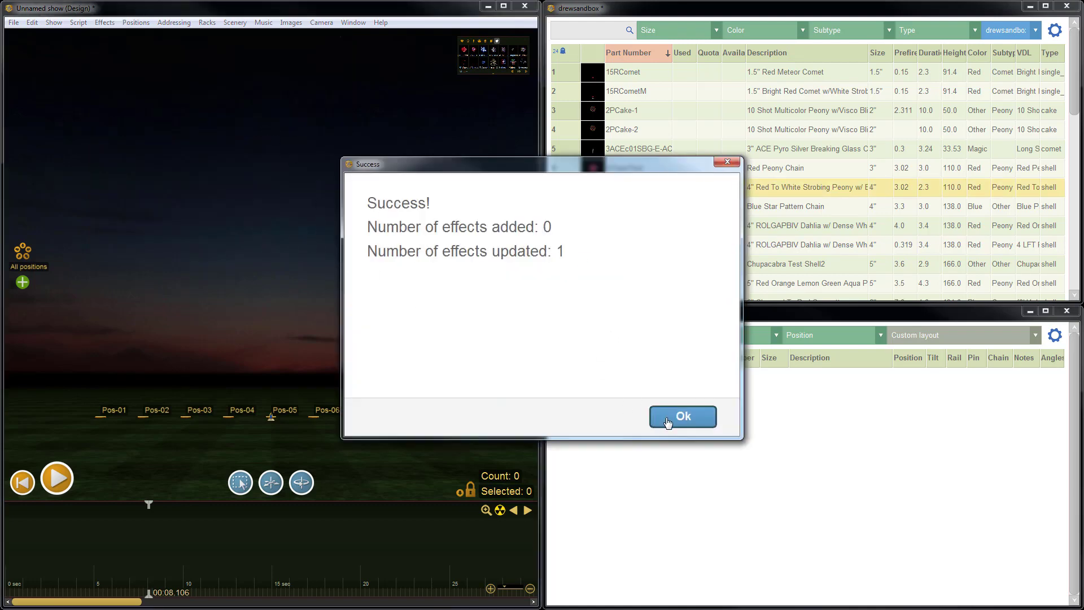
click(682, 415)
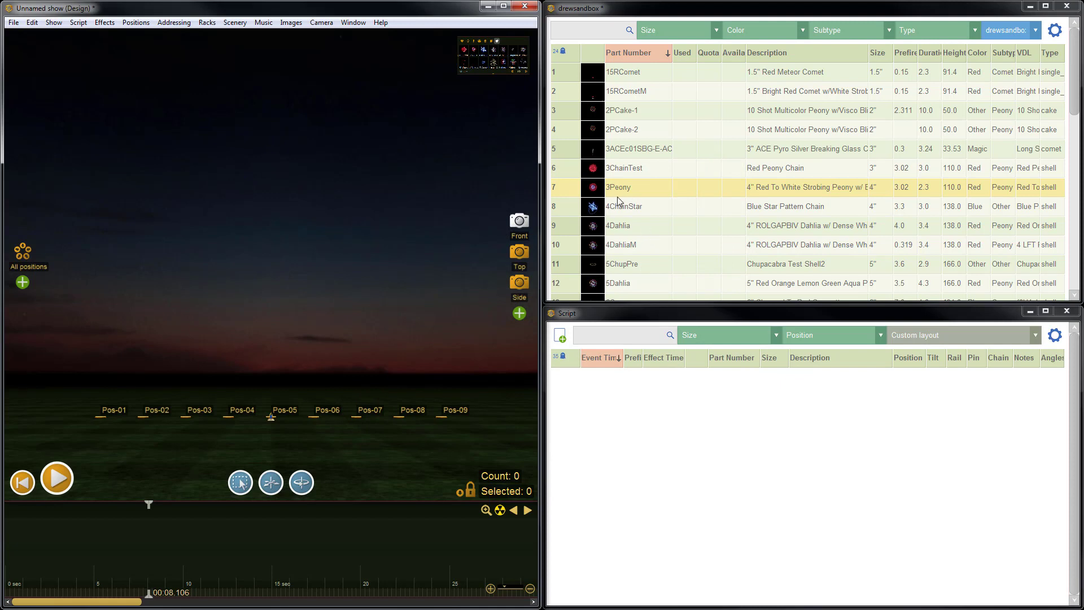
mouse_move(555, 178)
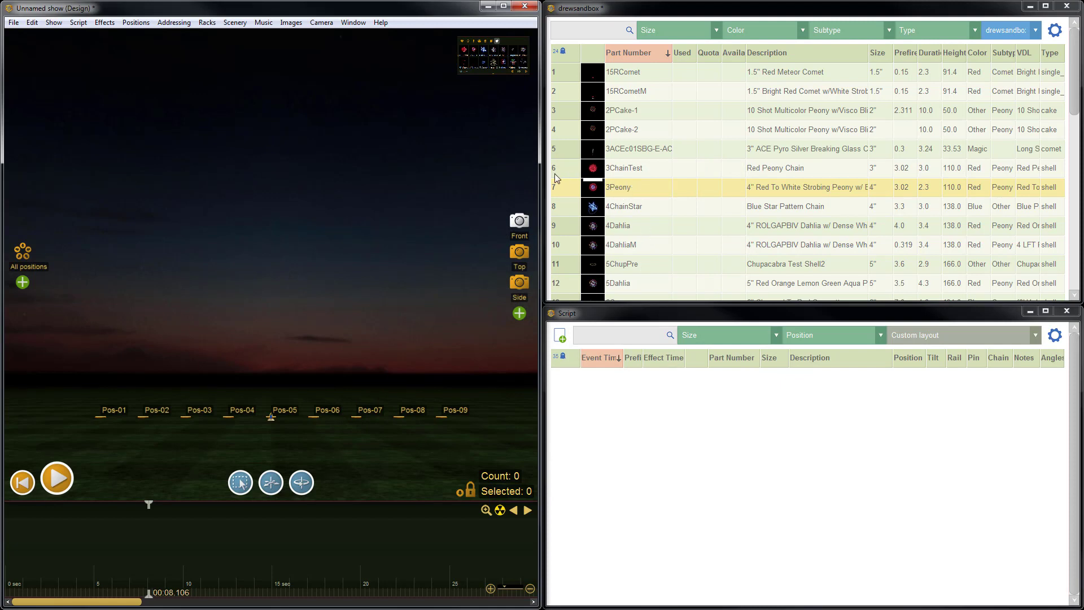
mouse_move(781, 192)
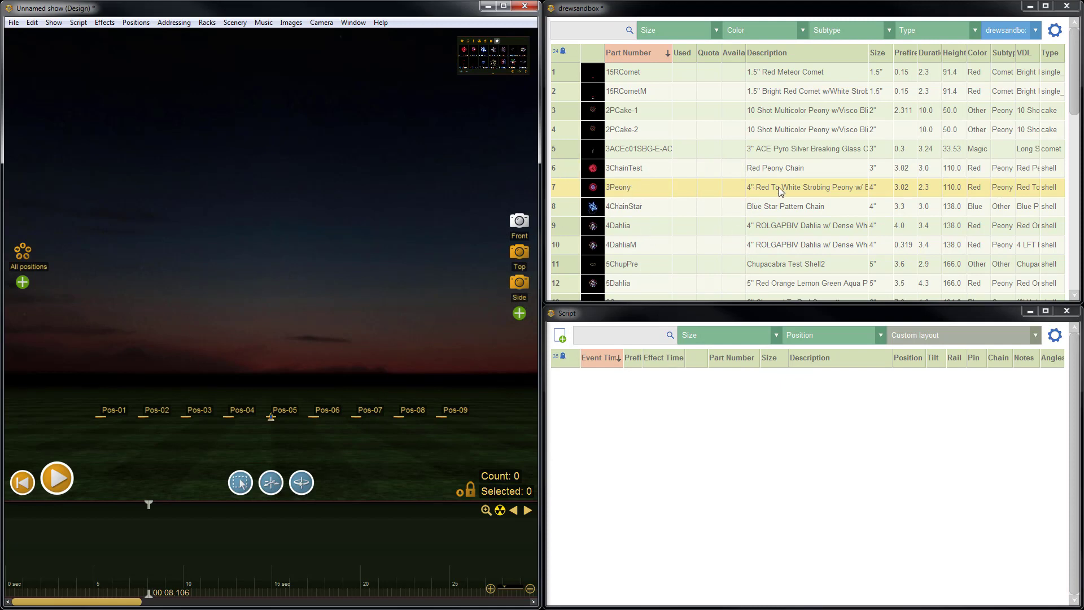
mouse_move(879, 194)
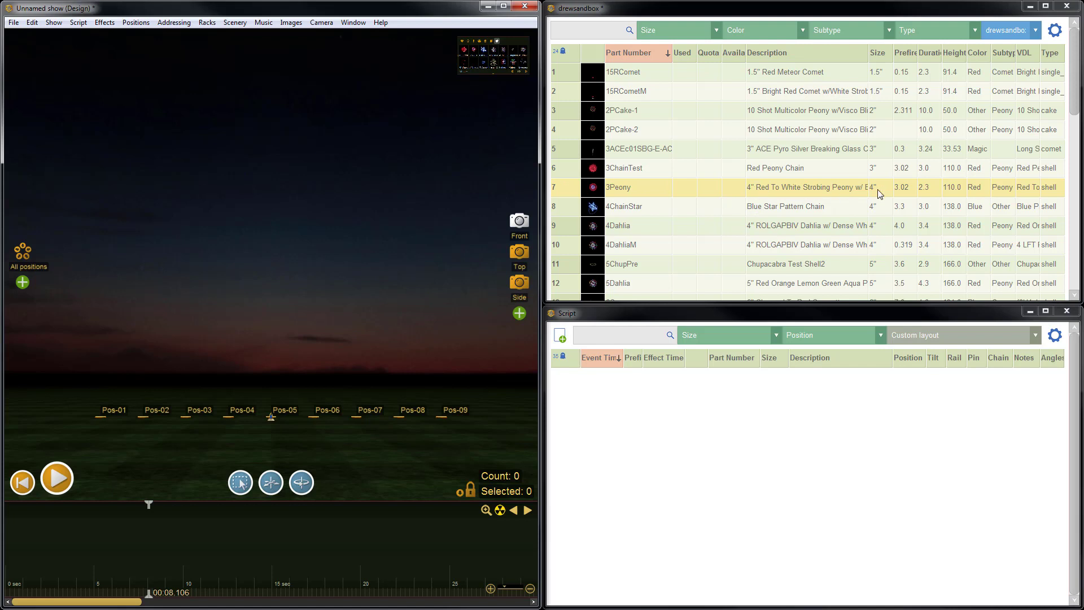
mouse_move(790, 193)
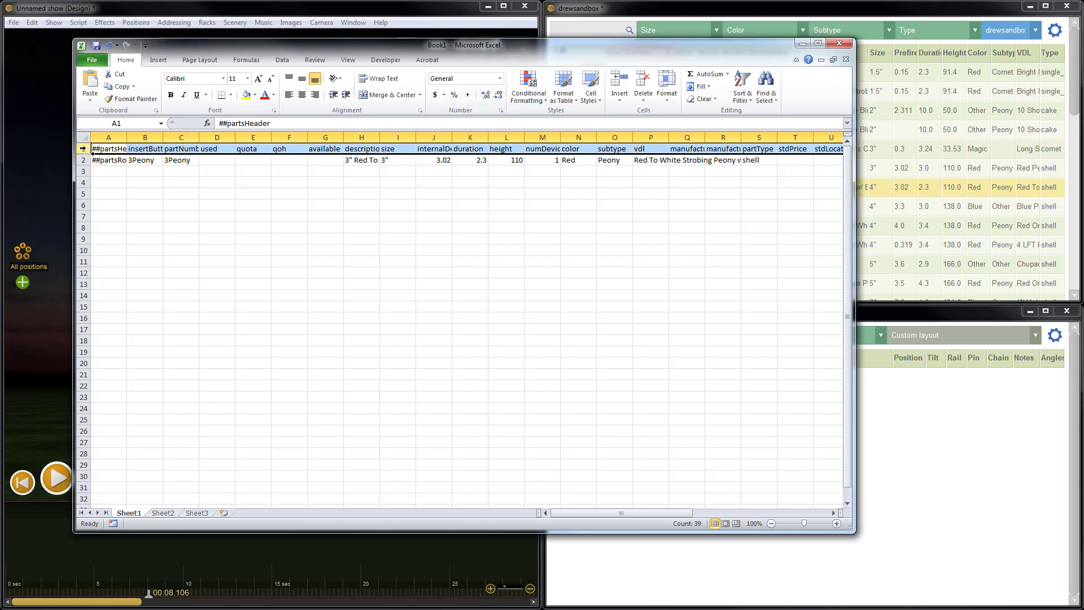
Step: Bring Finale 3D back to the front after copying the 3Peony rows in Excel
click(85, 149)
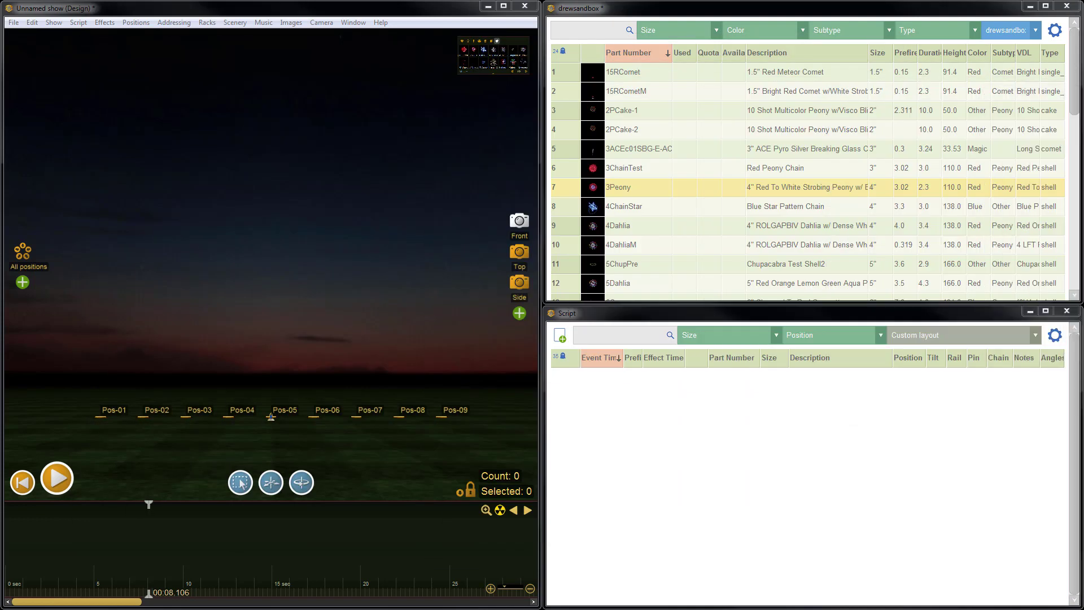
Step: Switch the effects window collection to Per-show effects, ready to receive the pasted 3Peony row
click(1007, 30)
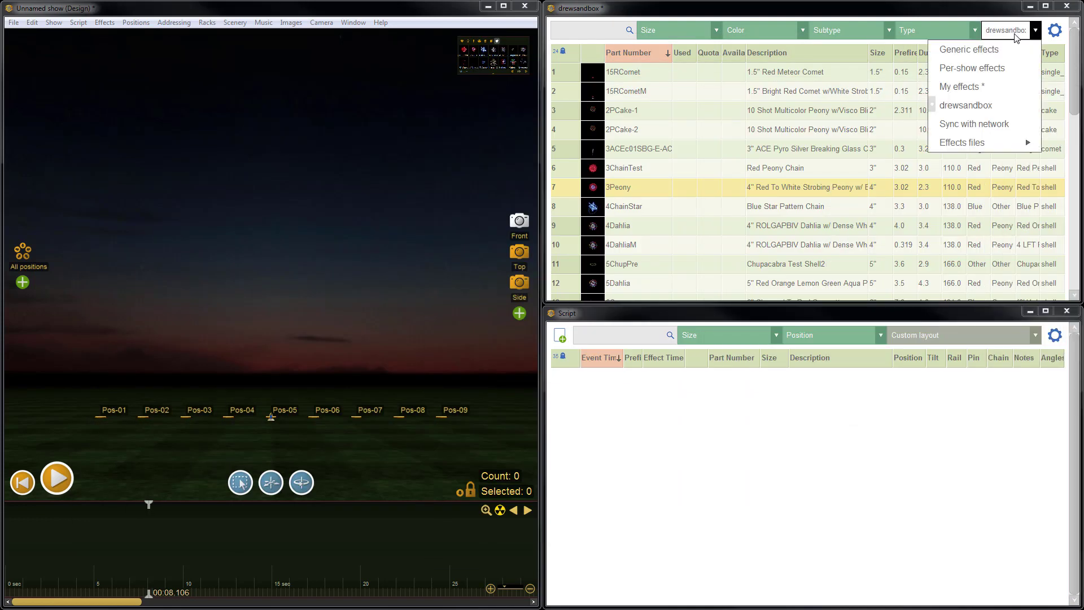
click(971, 68)
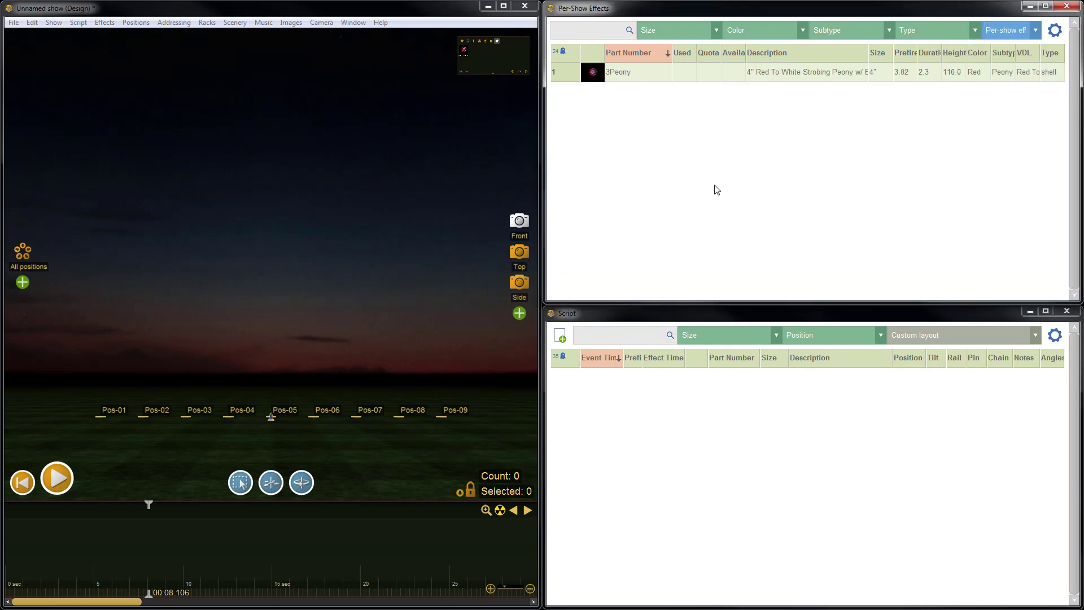
mouse_move(752, 146)
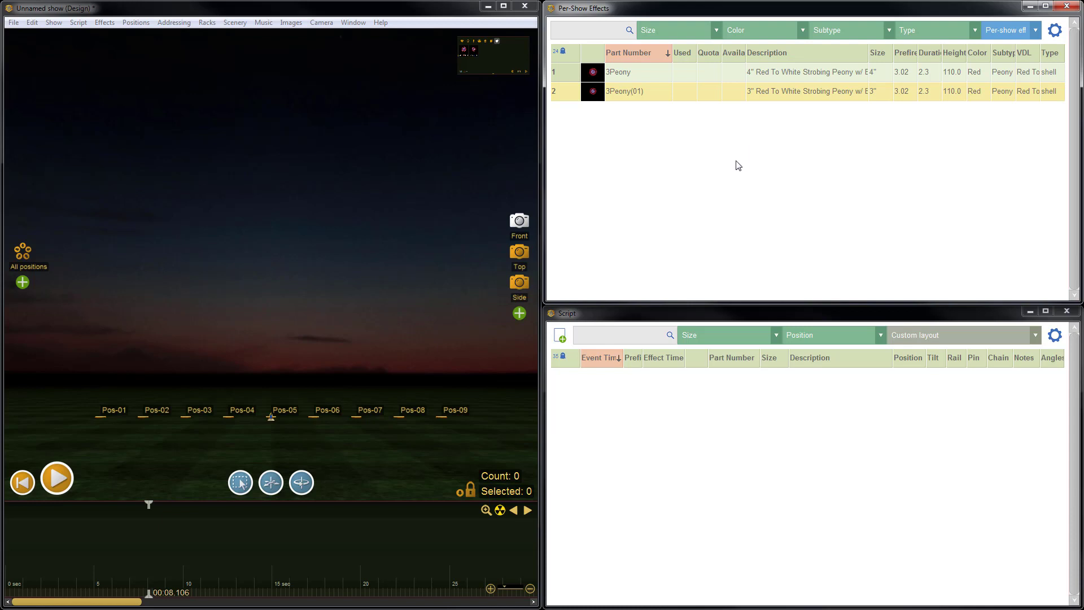
mouse_move(612, 99)
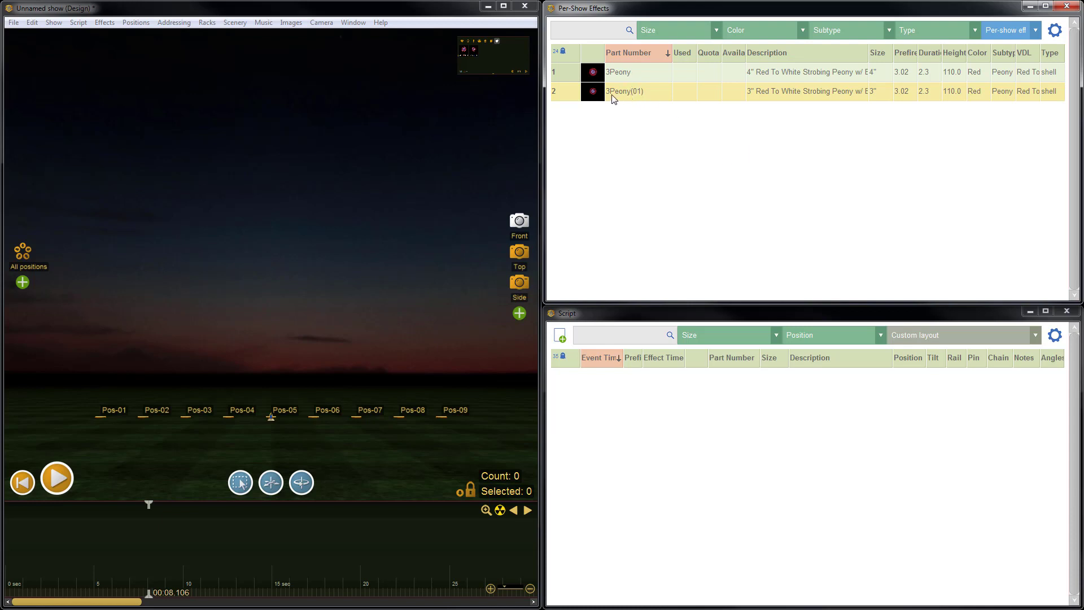
mouse_move(753, 107)
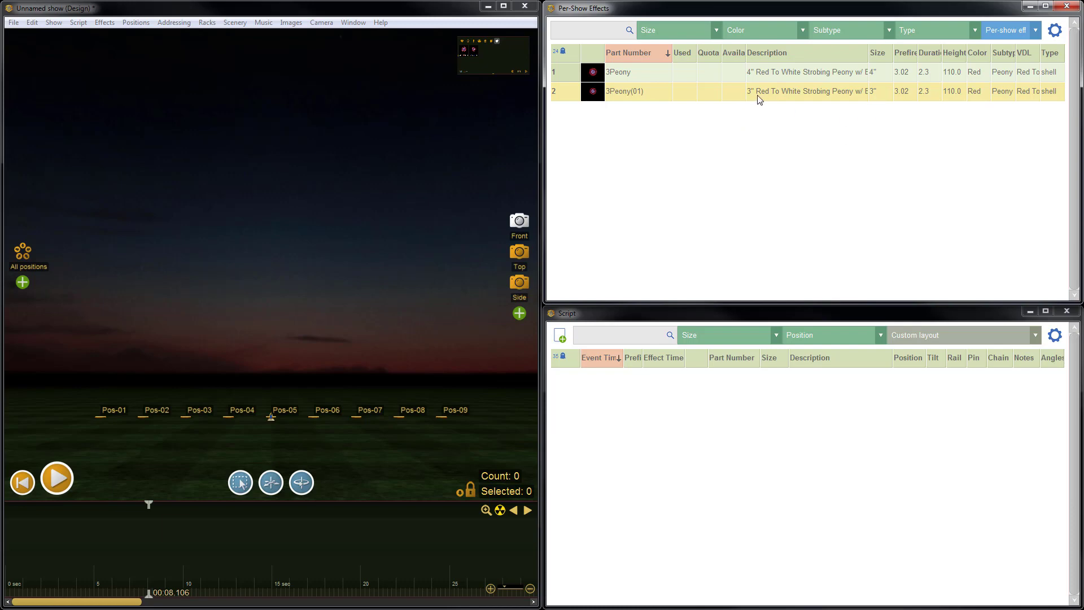
mouse_move(877, 106)
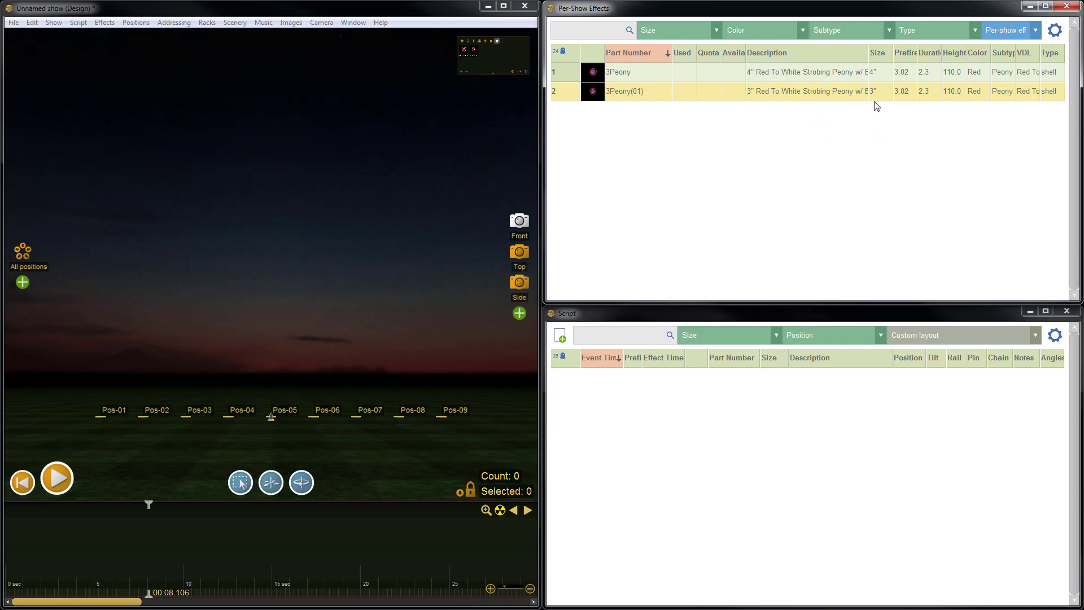
mouse_move(882, 138)
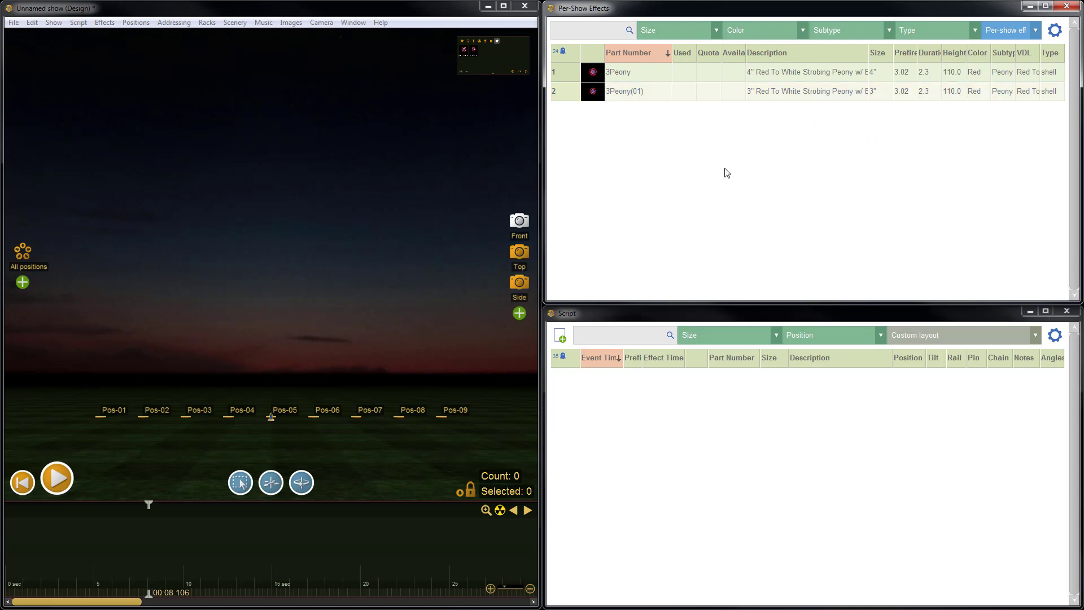
mouse_move(756, 176)
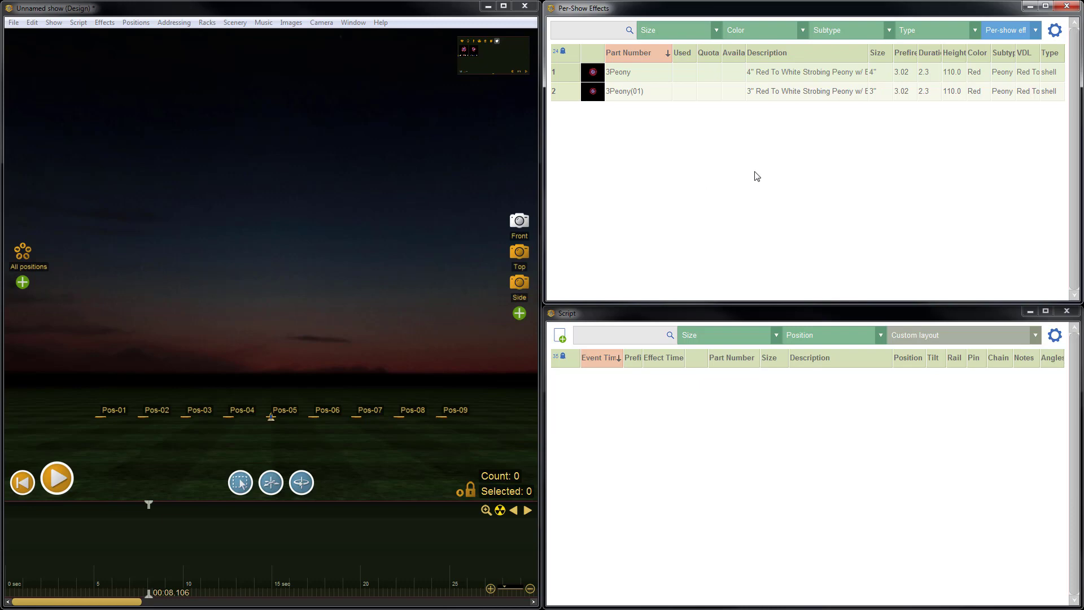